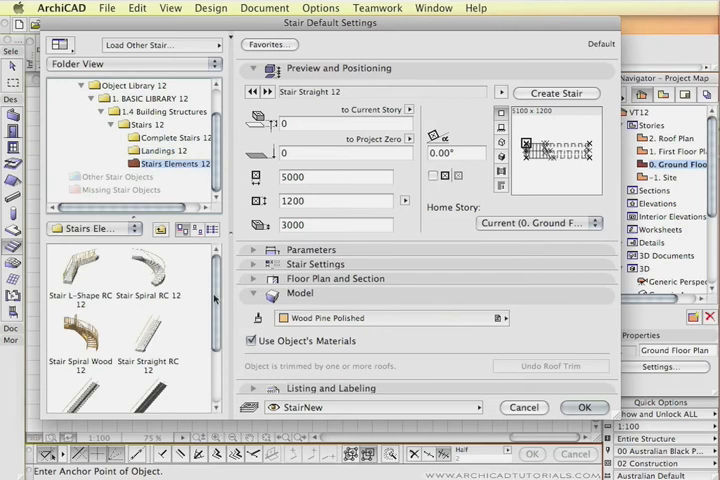
Browse the Landings folder in the stair library and launch Create Stair for a new custom stair
{"action": "left_click", "coordinate": [156, 150]}
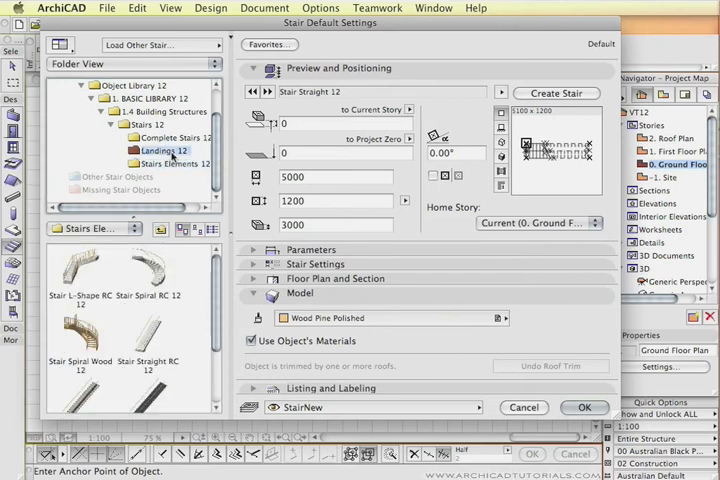
{"action": "left_click", "coordinate": [172, 136]}
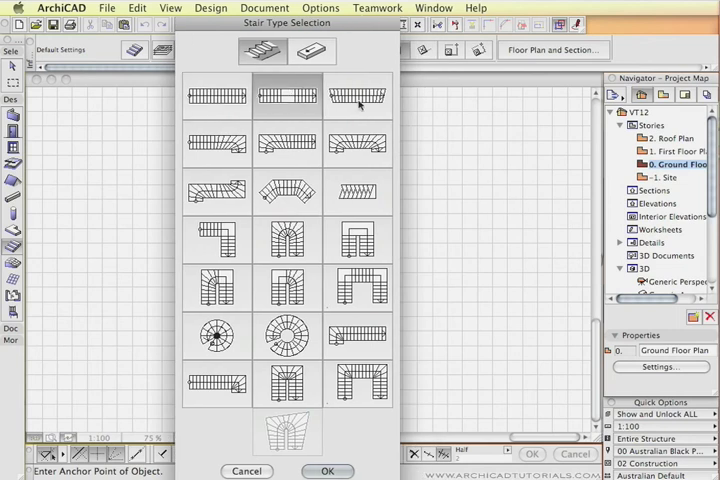
Choose the Single Winder U-Return stair type from the gallery and confirm it with OK
{"action": "left_click", "coordinate": [356, 96]}
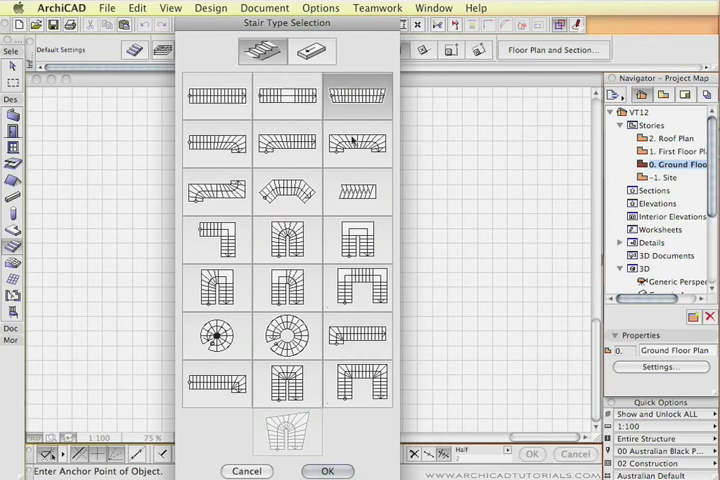
{"action": "left_click", "coordinate": [216, 334]}
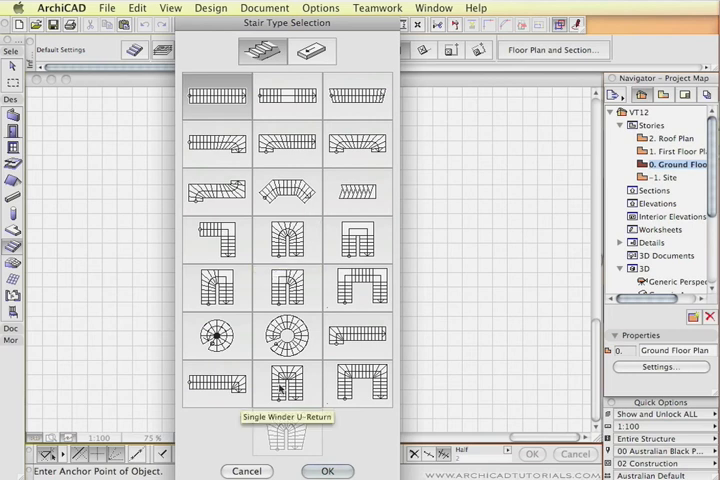
{"action": "left_click", "coordinate": [288, 384]}
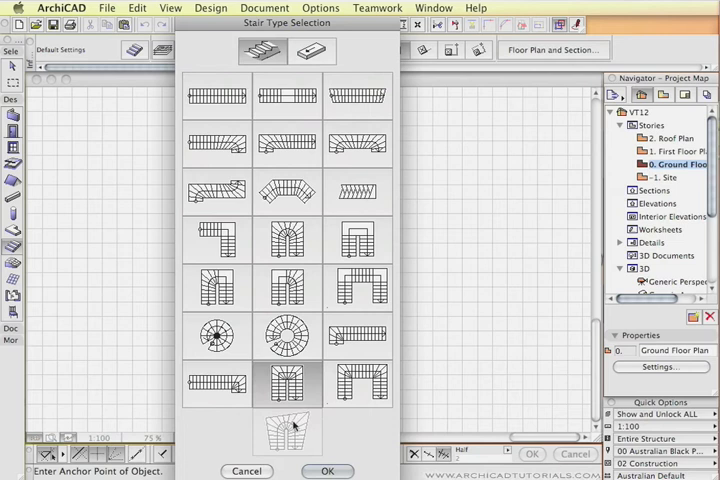
{"action": "left_click", "coordinate": [328, 470]}
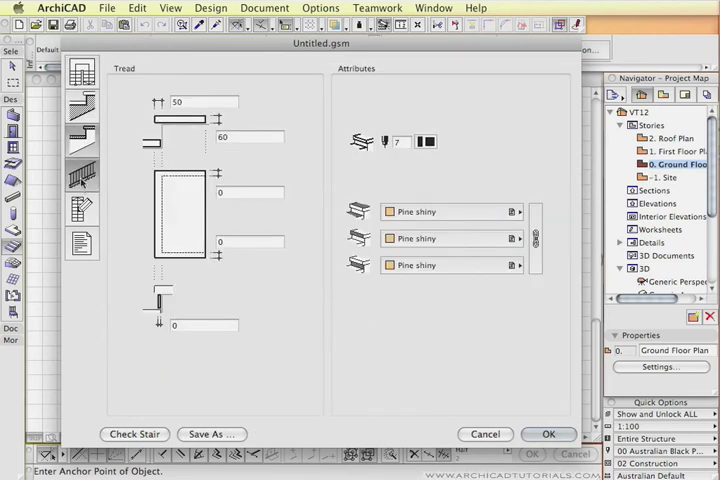
In Geometry Settings revise the stair dimensions, entering 950 for the first field and 50 for the winder/flight value
{"action": "left_click", "coordinate": [82, 244]}
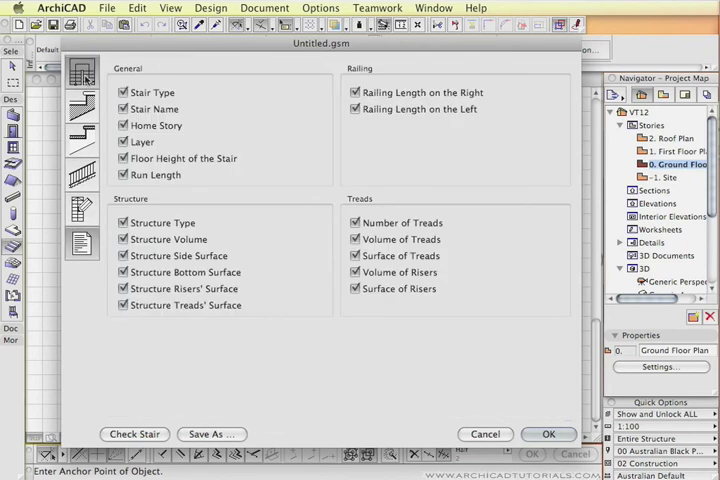
{"action": "left_click", "coordinate": [82, 72]}
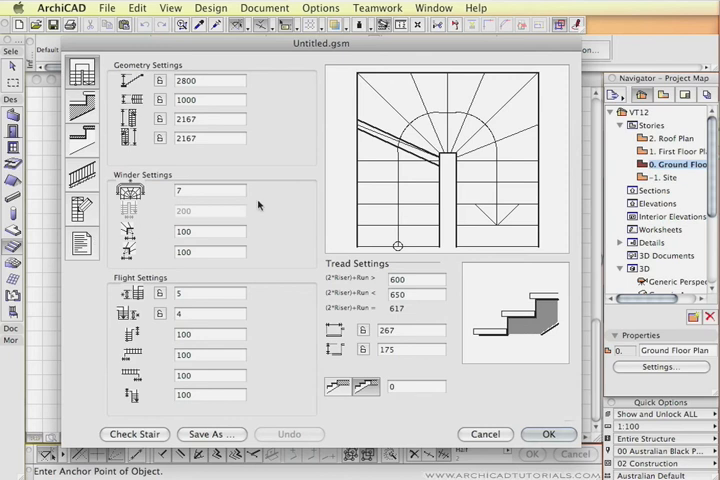
{"action": "mouse_move", "coordinate": [256, 204]}
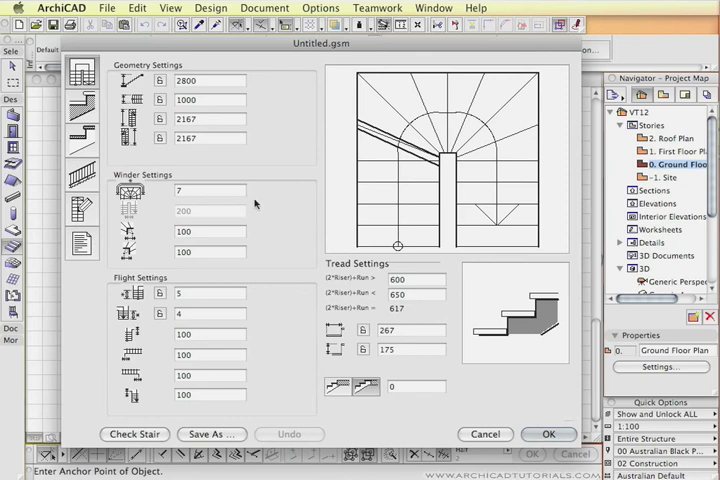
{"action": "left_click", "coordinate": [210, 80]}
{"action": "type", "text": "3000"}
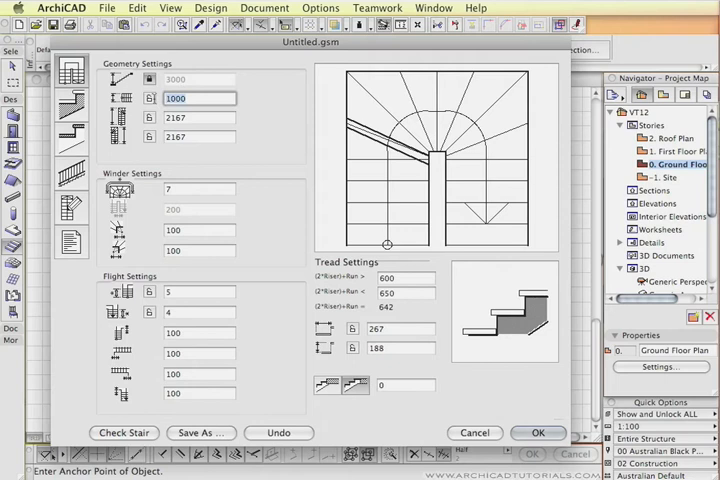
{"action": "type", "text": "95"}
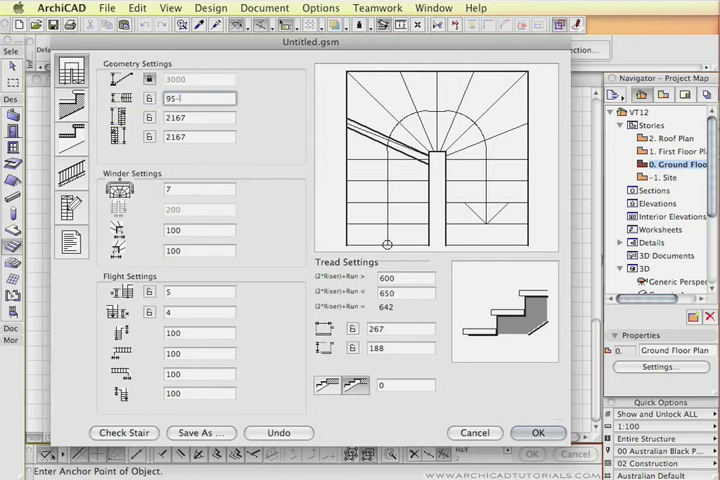
{"action": "type", "text": "950"}
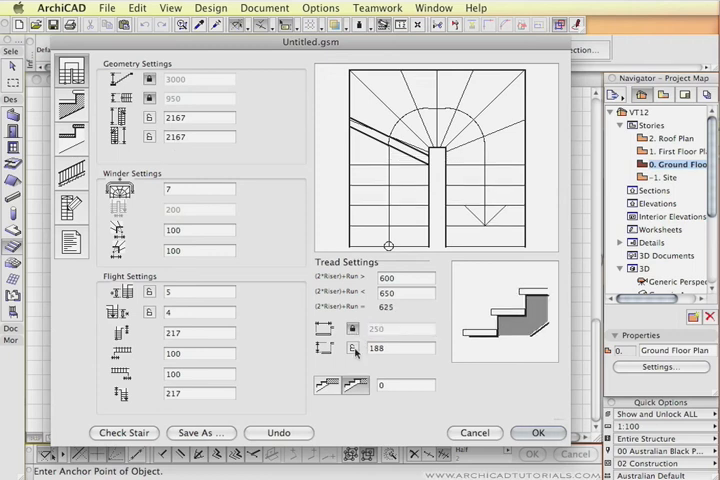
{"action": "mouse_move", "coordinate": [352, 348]}
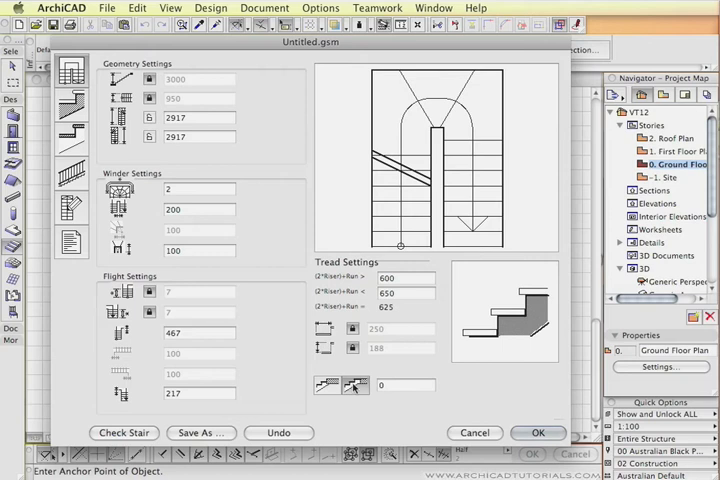
{"action": "mouse_move", "coordinate": [354, 384]}
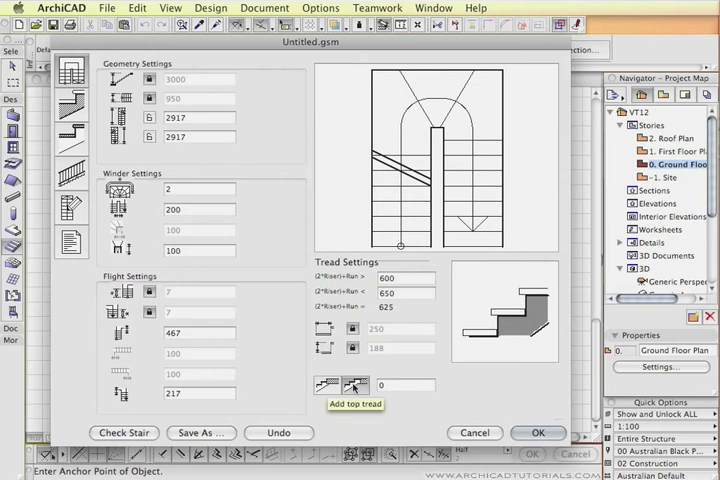
{"action": "mouse_move", "coordinate": [432, 144]}
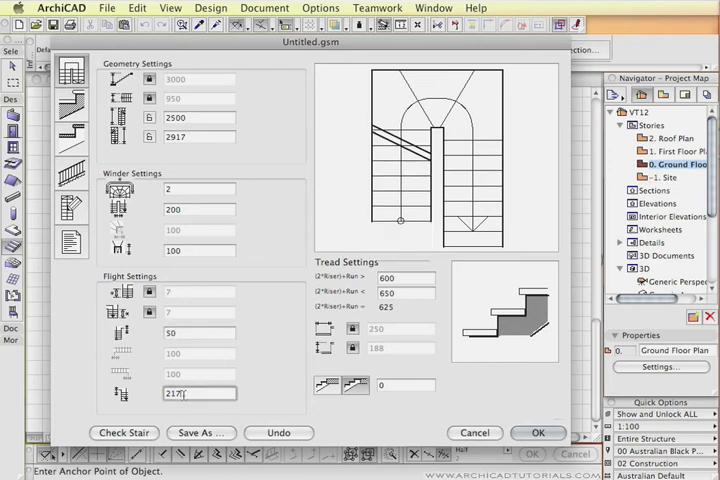
{"action": "type", "text": "50"}
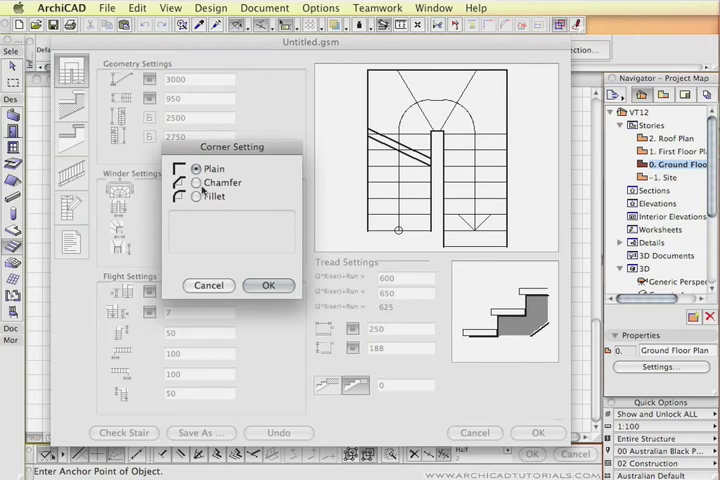
{"action": "left_click", "coordinate": [198, 196]}
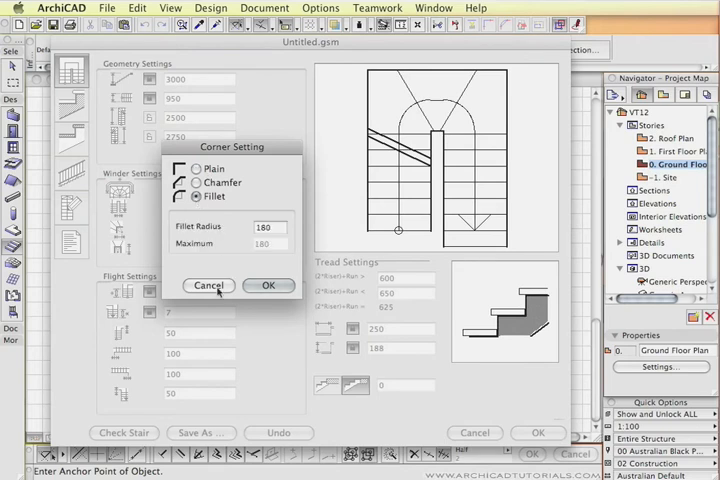
{"action": "left_click", "coordinate": [184, 168]}
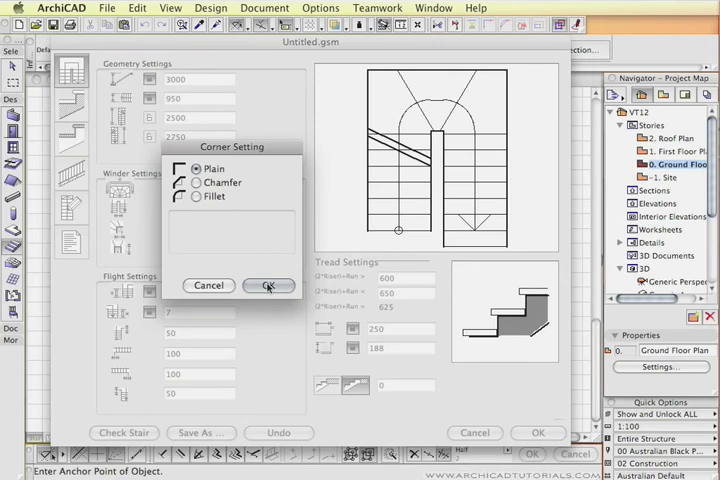
{"action": "left_click", "coordinate": [268, 284]}
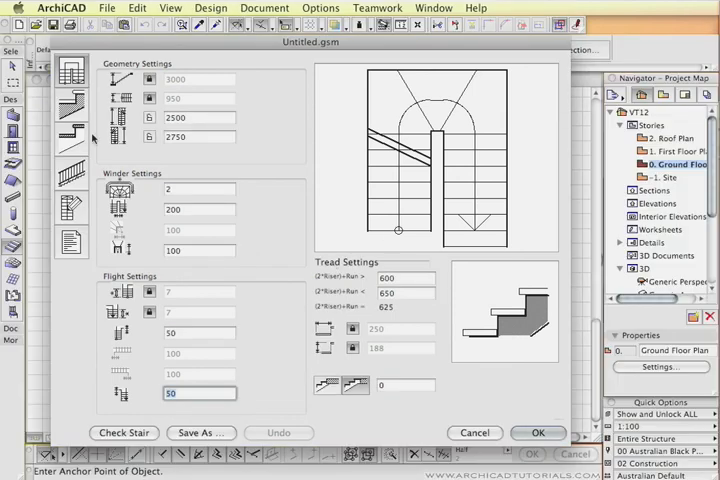
On the Structure page set thickness 120 and the attribute material to Pine
{"action": "left_click", "coordinate": [72, 108]}
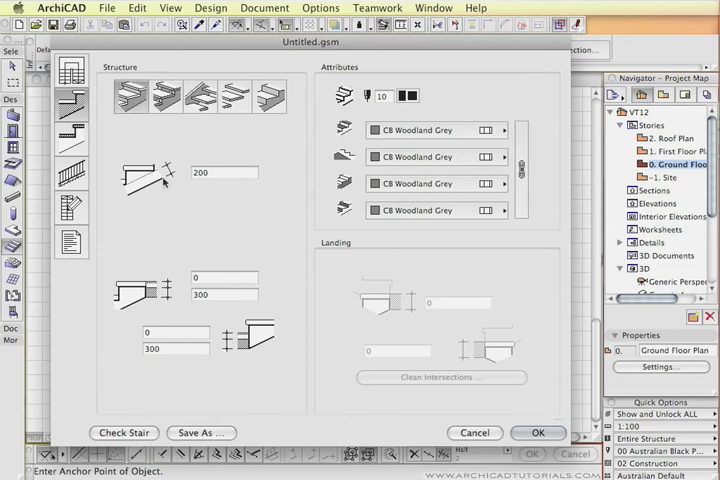
{"action": "type", "text": "12"}
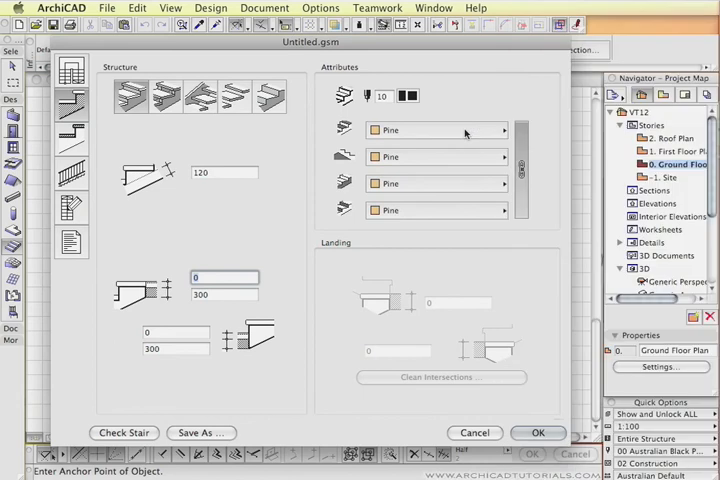
{"action": "left_click", "coordinate": [404, 96]}
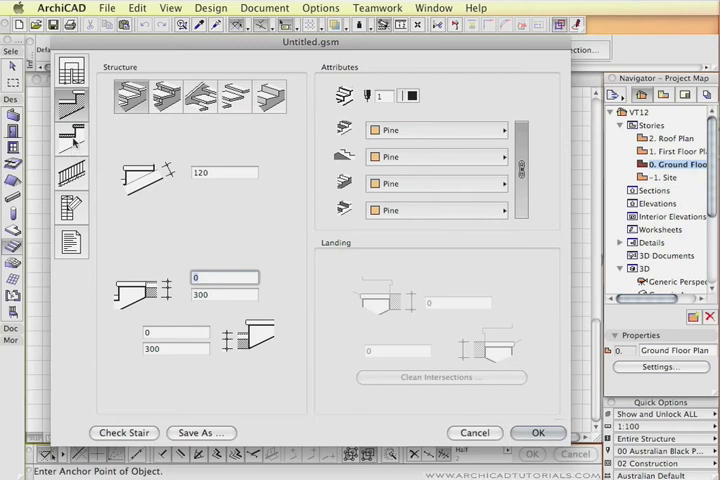
{"action": "left_click", "coordinate": [72, 136]}
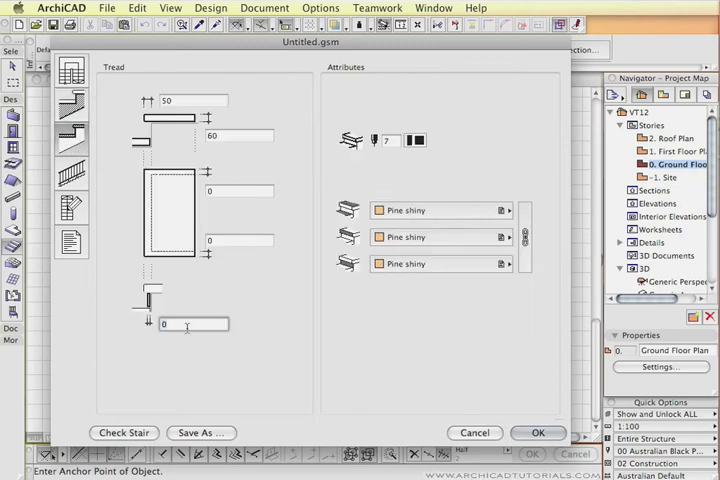
Enter 25 in the bottom tread field and switch the tread material from Pine shiny to Pine
{"action": "type", "text": "25"}
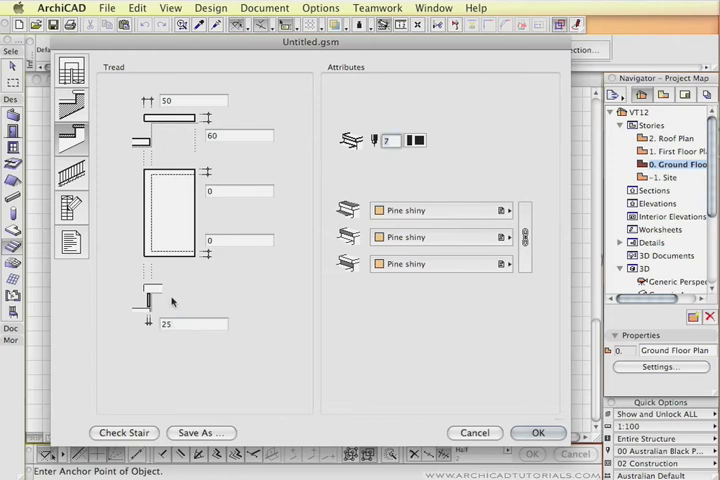
{"action": "mouse_move", "coordinate": [530, 228]}
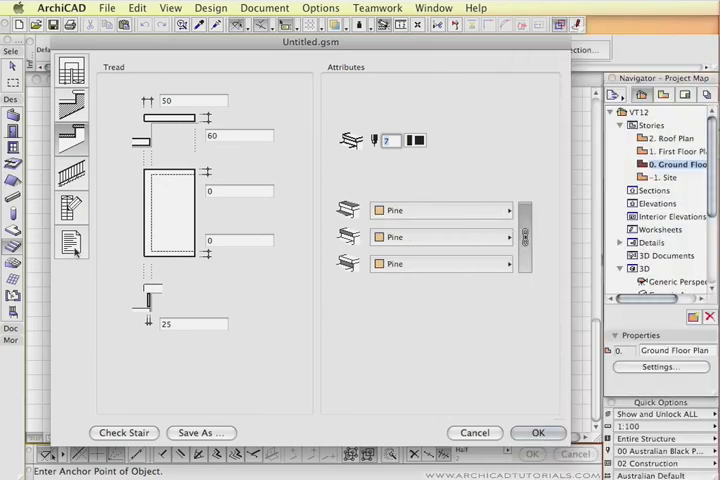
{"action": "left_click", "coordinate": [72, 172]}
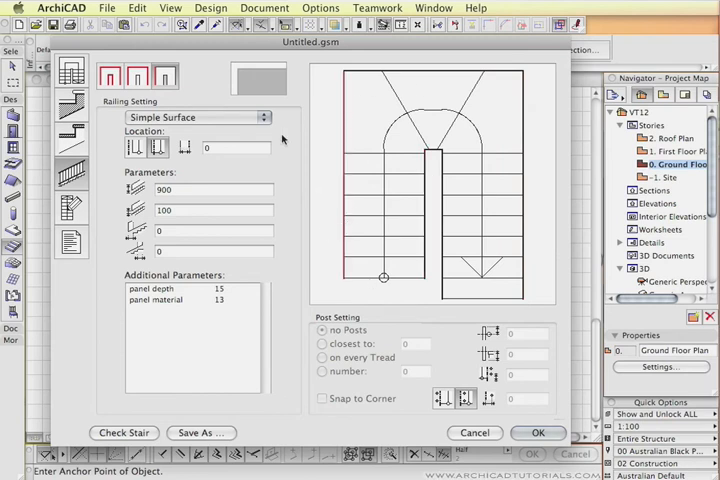
Set each railing of the stair in turn to the Post with Panels rail type
{"action": "left_click", "coordinate": [198, 116]}
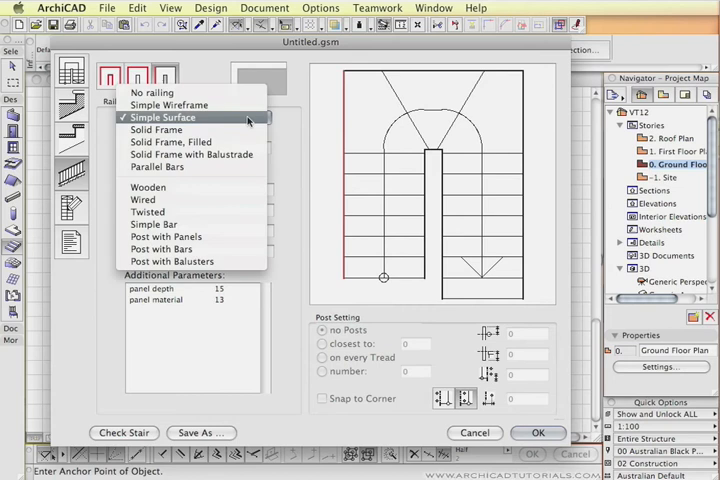
{"action": "mouse_move", "coordinate": [148, 212]}
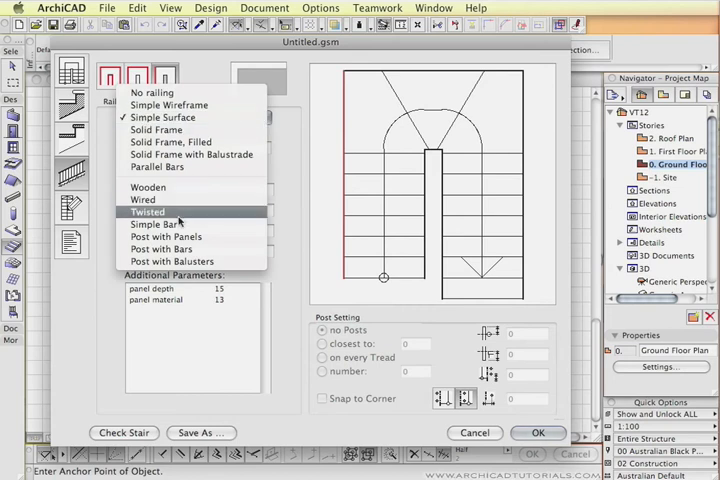
{"action": "left_click", "coordinate": [156, 224]}
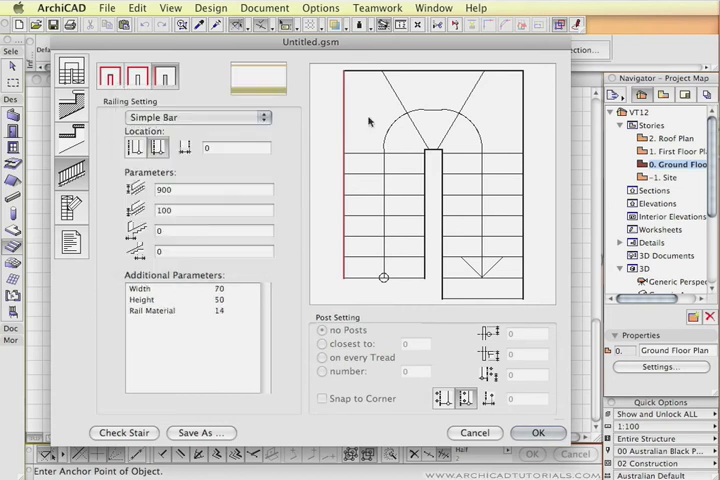
{"action": "left_click", "coordinate": [198, 116]}
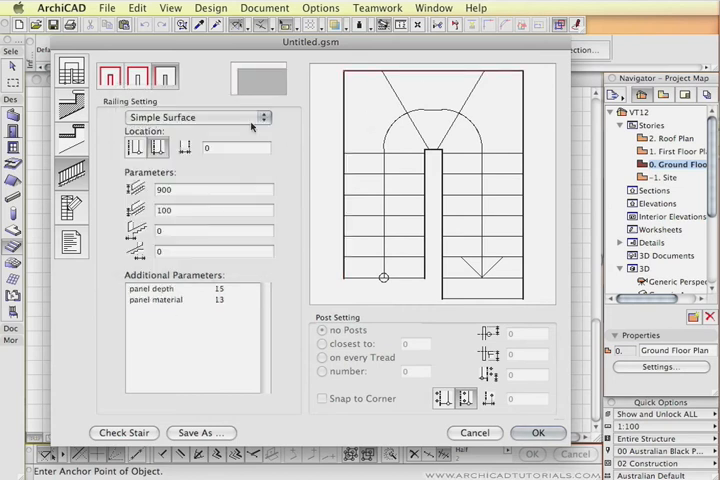
{"action": "left_click", "coordinate": [198, 116]}
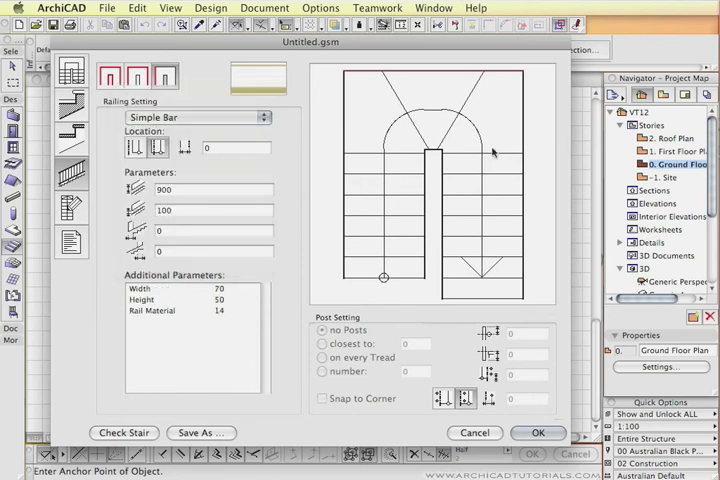
{"action": "left_click", "coordinate": [198, 116]}
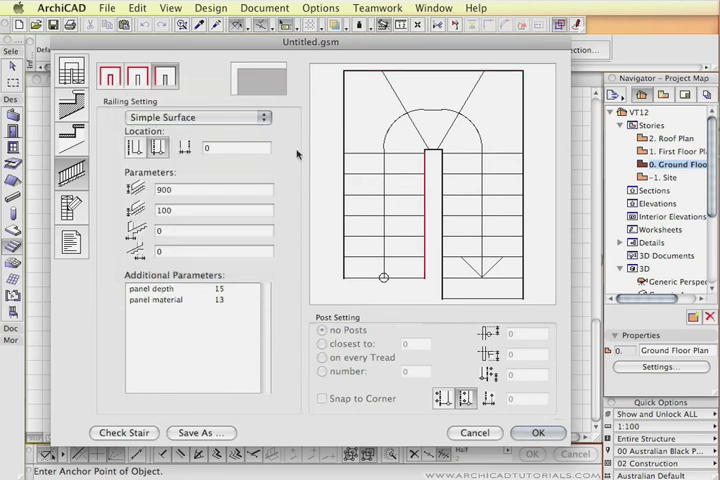
{"action": "left_click", "coordinate": [198, 116]}
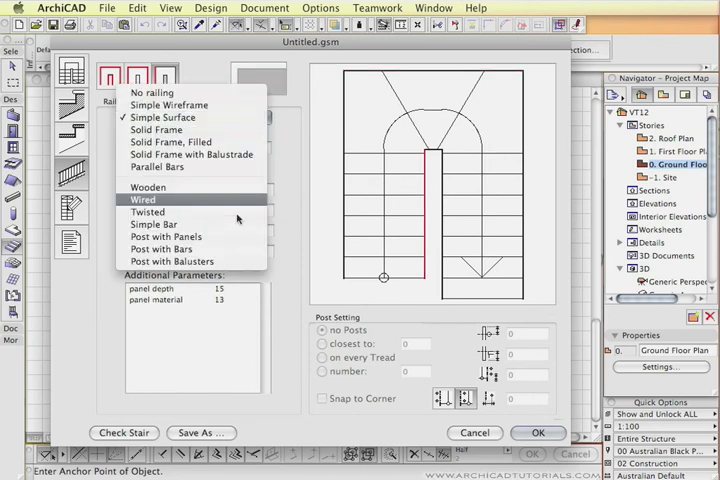
{"action": "mouse_move", "coordinate": [166, 236]}
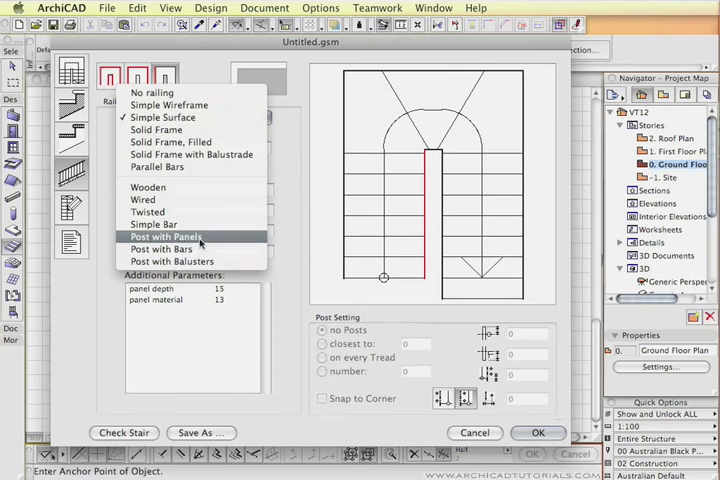
{"action": "left_click", "coordinate": [164, 236]}
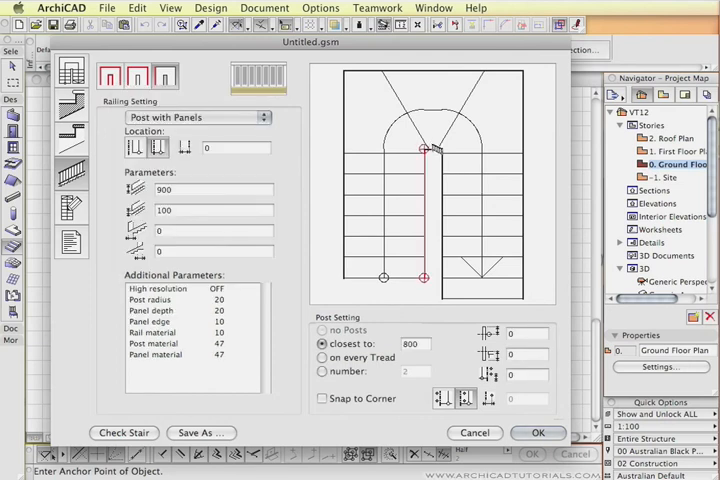
{"action": "left_click", "coordinate": [198, 116]}
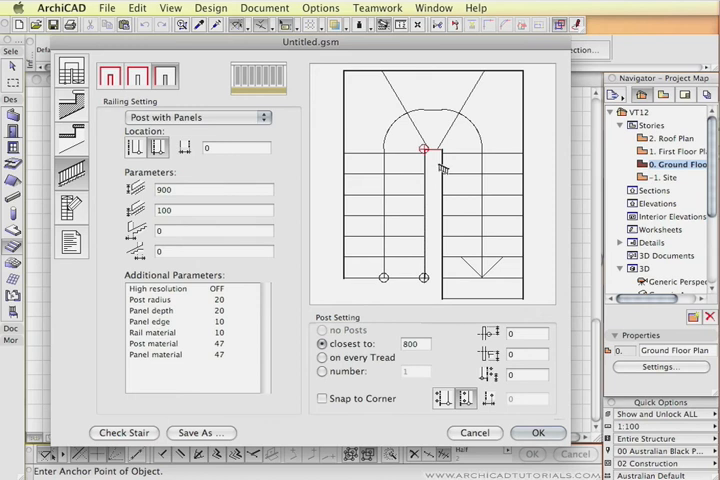
{"action": "left_click", "coordinate": [196, 116]}
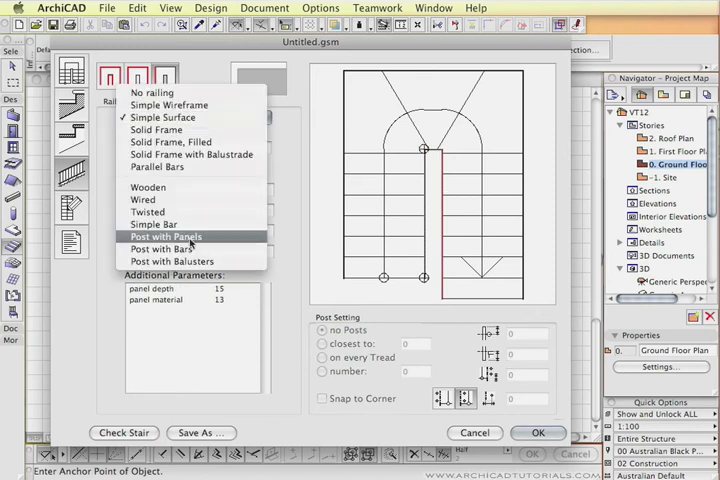
{"action": "left_click", "coordinate": [164, 236]}
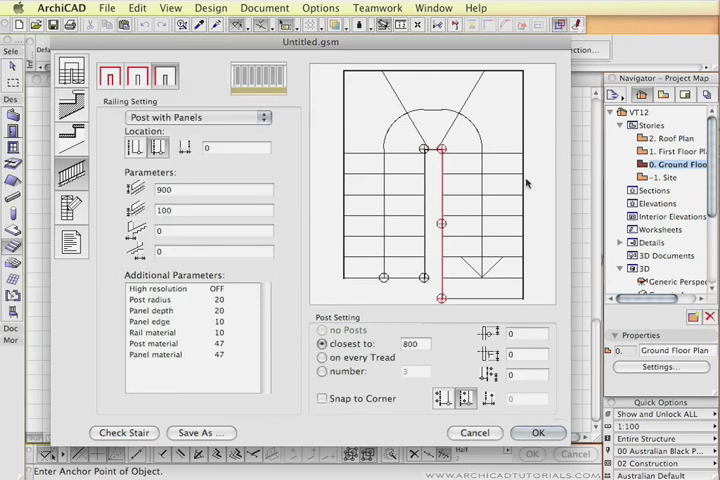
{"action": "left_click", "coordinate": [198, 116]}
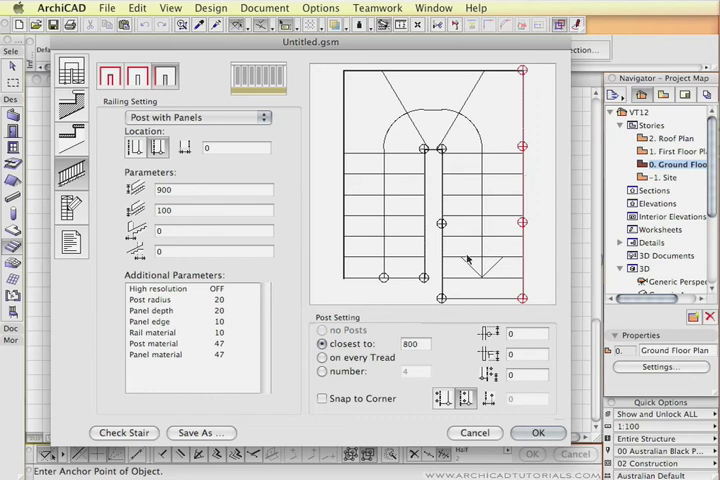
{"action": "mouse_move", "coordinate": [510, 96]}
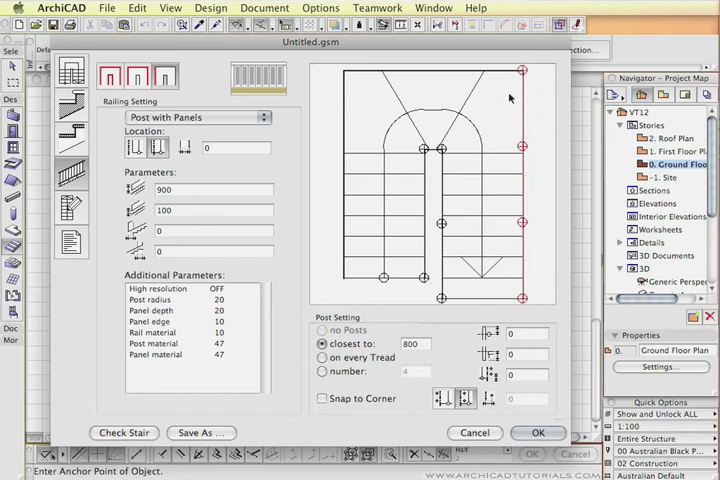
{"action": "mouse_move", "coordinate": [366, 348]}
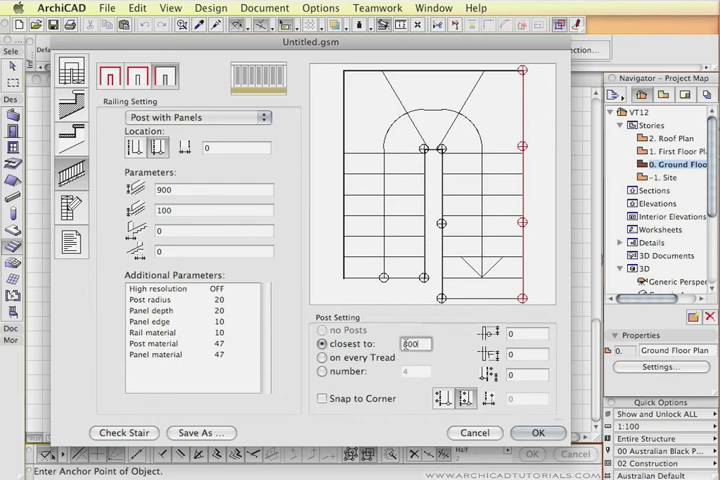
Set the post spacing value and enable Snap to Corner, checking the inner railing's posts
{"action": "type", "text": "1"}
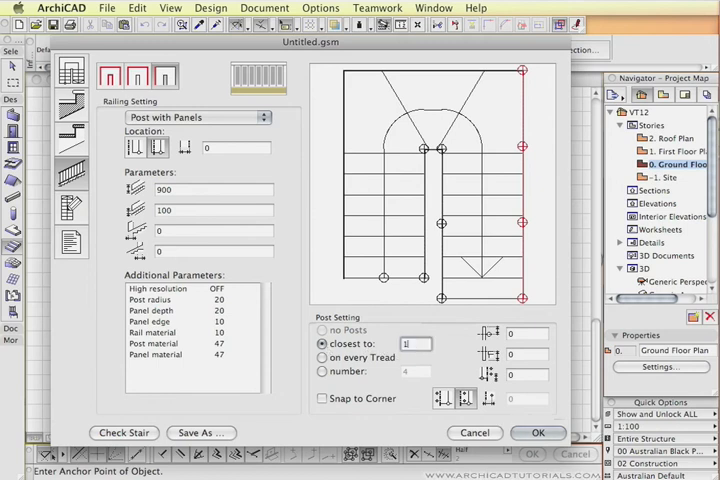
{"action": "type", "text": "1200"}
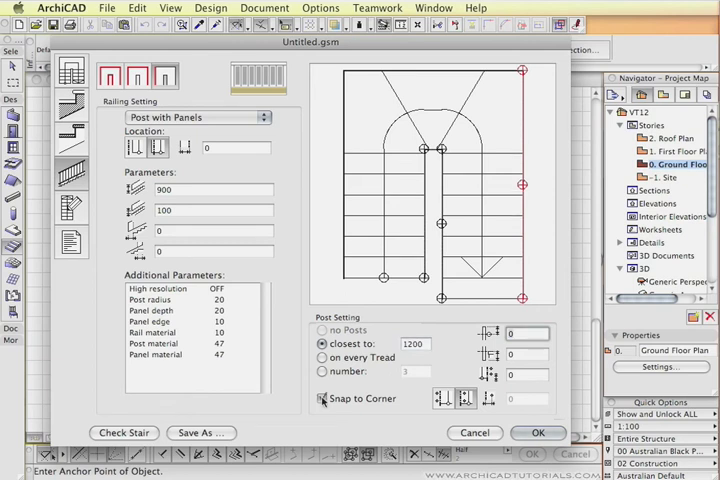
{"action": "left_click", "coordinate": [322, 398]}
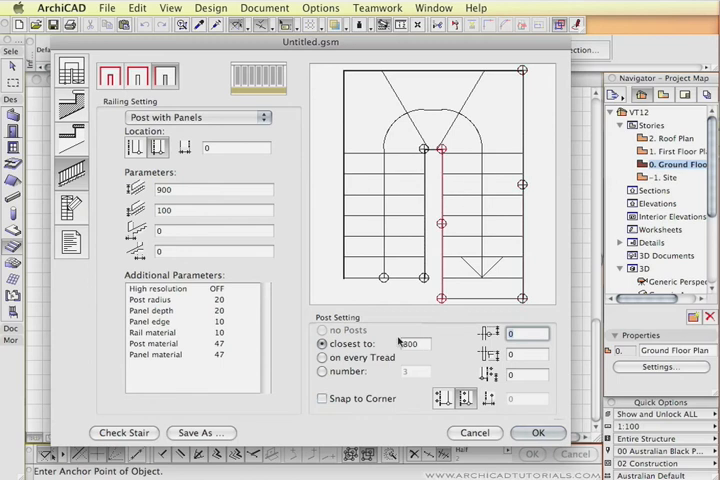
{"action": "left_click", "coordinate": [320, 398]}
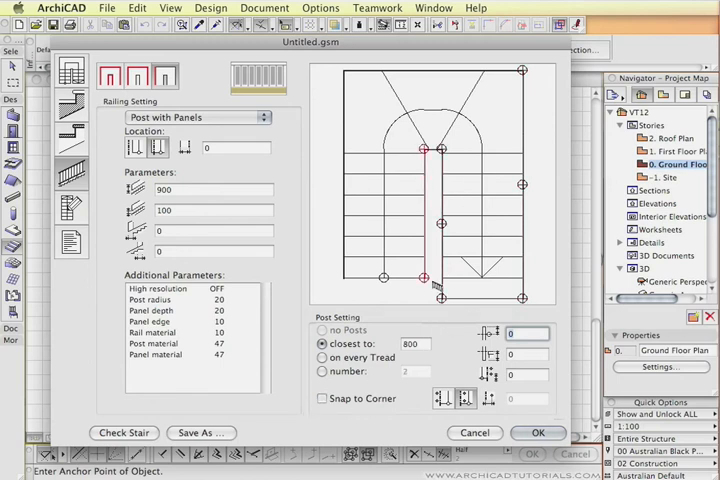
{"action": "left_click", "coordinate": [320, 398]}
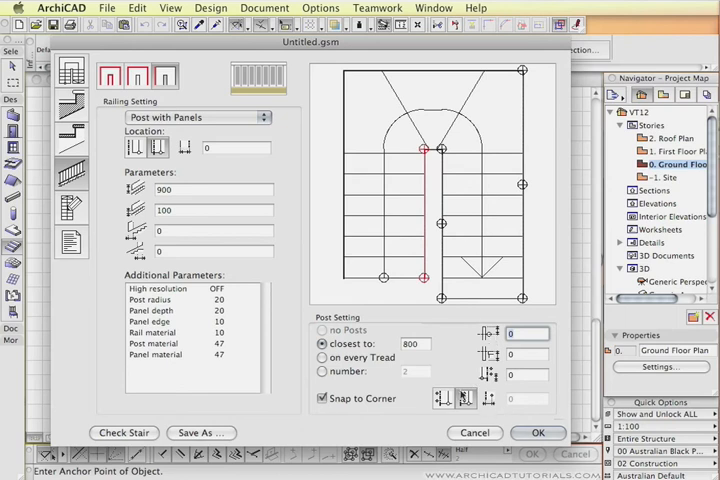
{"action": "mouse_move", "coordinate": [492, 398]}
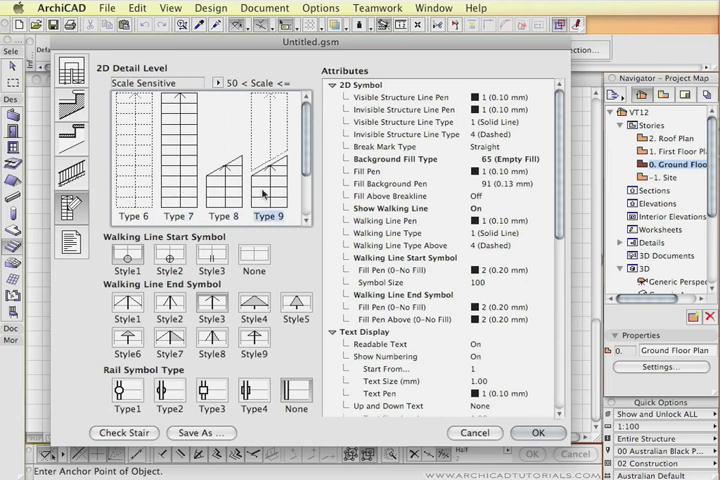
Scroll the 2D Detail Level thumbnails past Type 8 and select the Type 11 plan symbol
{"action": "left_click", "coordinate": [132, 180]}
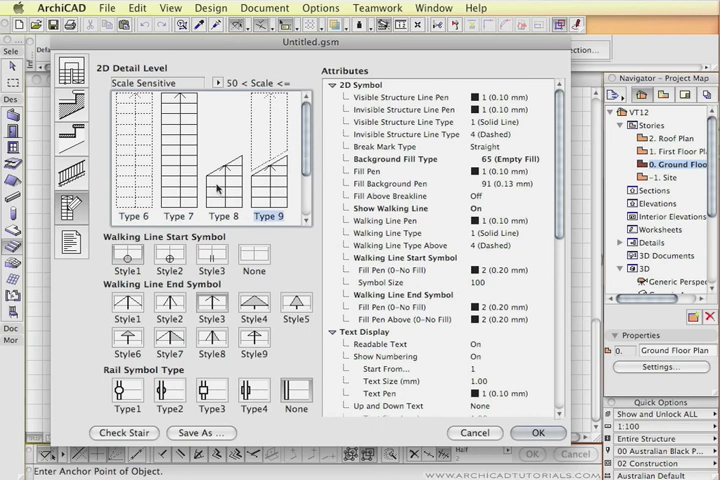
{"action": "left_click", "coordinate": [224, 180]}
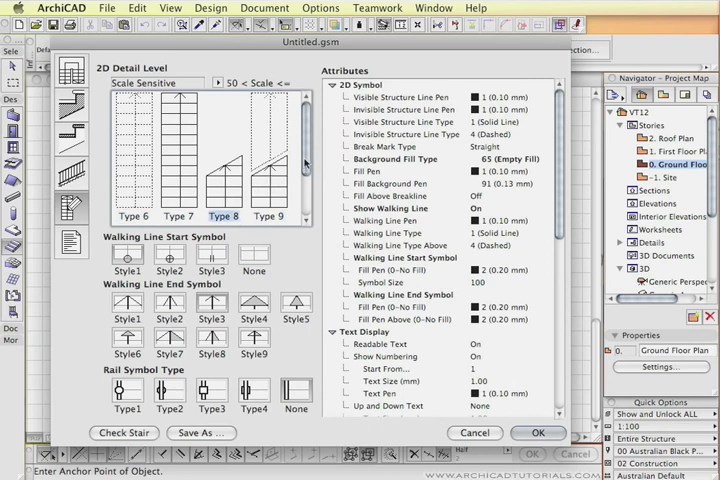
{"action": "scroll", "scroll_direction": "down", "scroll_amount": 3}
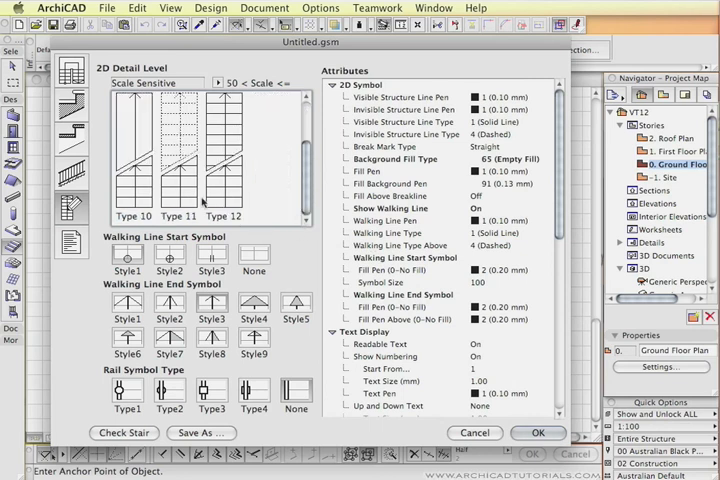
{"action": "left_click", "coordinate": [184, 216]}
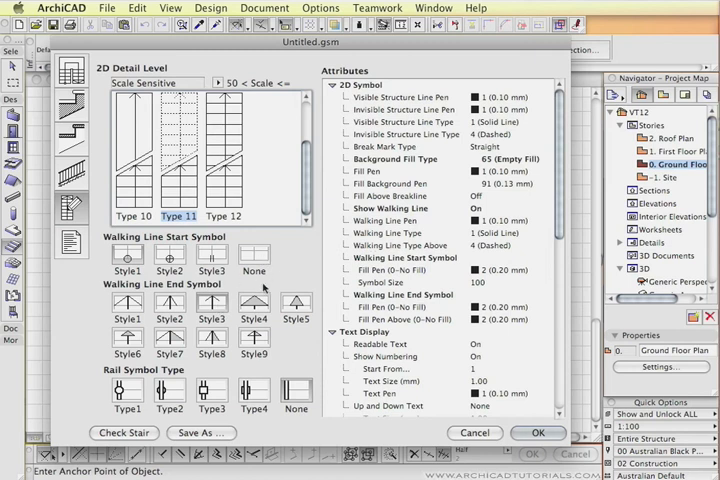
{"action": "mouse_move", "coordinate": [224, 322]}
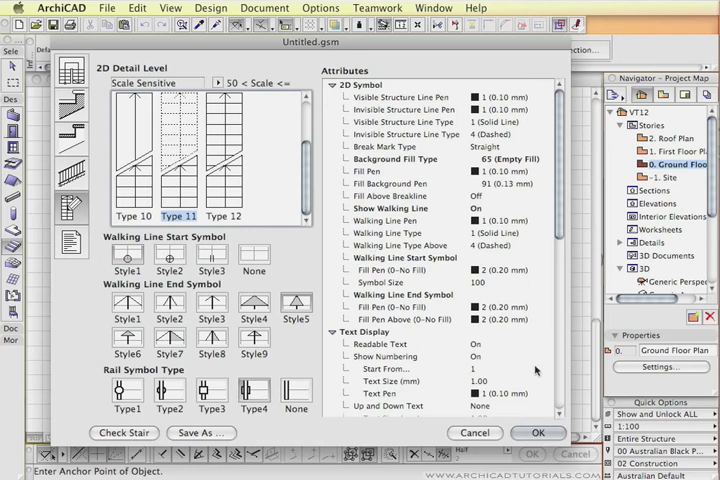
{"action": "scroll", "scroll_direction": "down", "scroll_amount": 3}
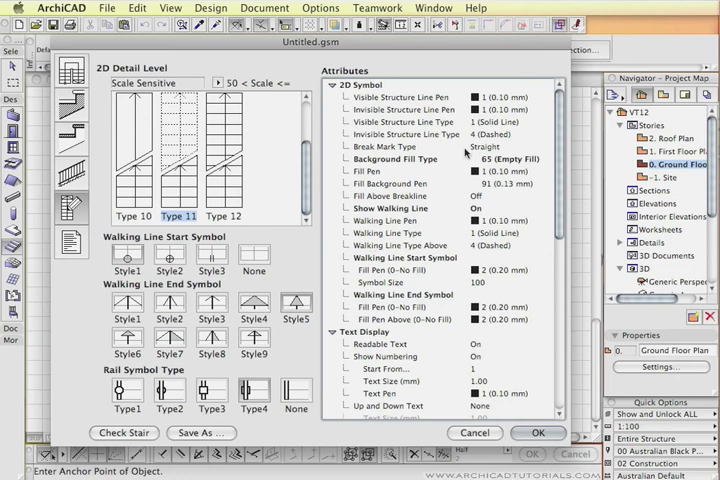
{"action": "scroll", "scroll_direction": "down", "scroll_amount": 3}
{"action": "type", "text": "U stair.gsm"}
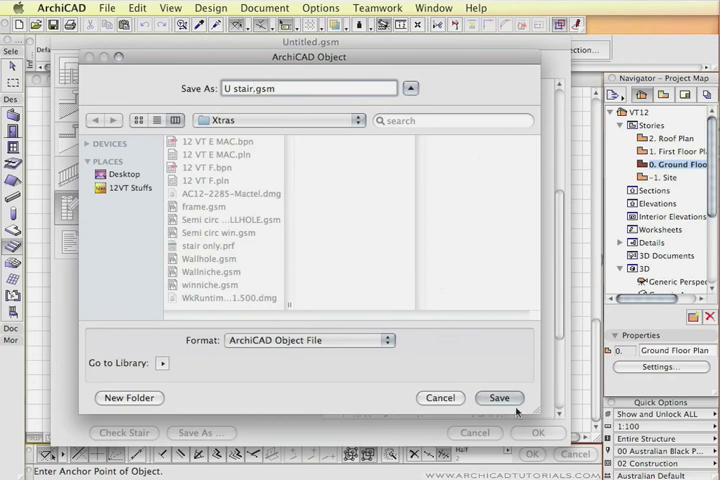
Save the stair as U stair.gsm and close StairMaker back to Stair Default Settings
{"action": "left_click", "coordinate": [500, 396]}
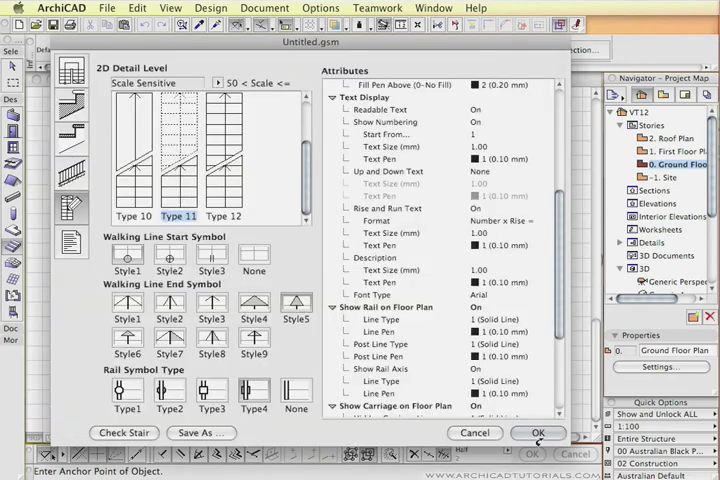
{"action": "left_click", "coordinate": [538, 432]}
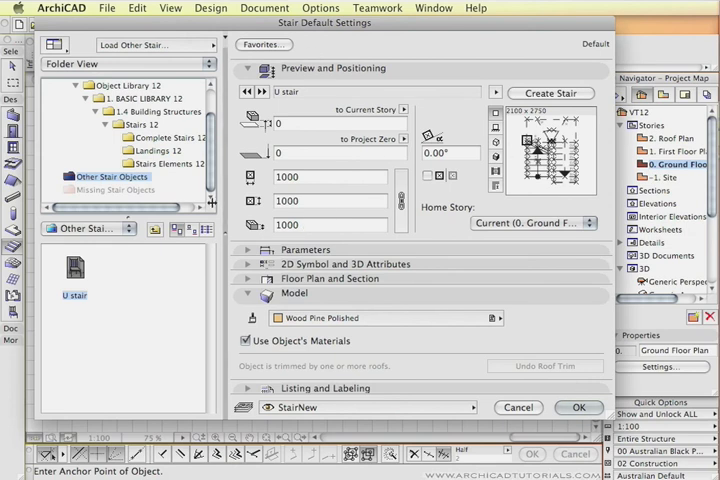
{"action": "mouse_move", "coordinate": [414, 168]}
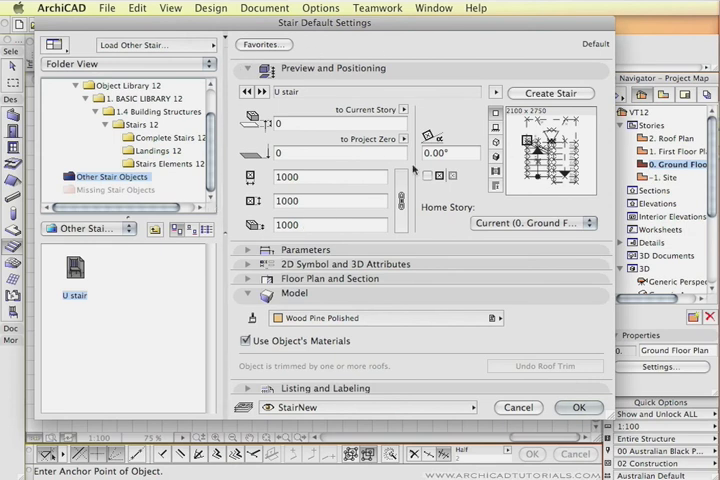
{"action": "mouse_move", "coordinate": [330, 304]}
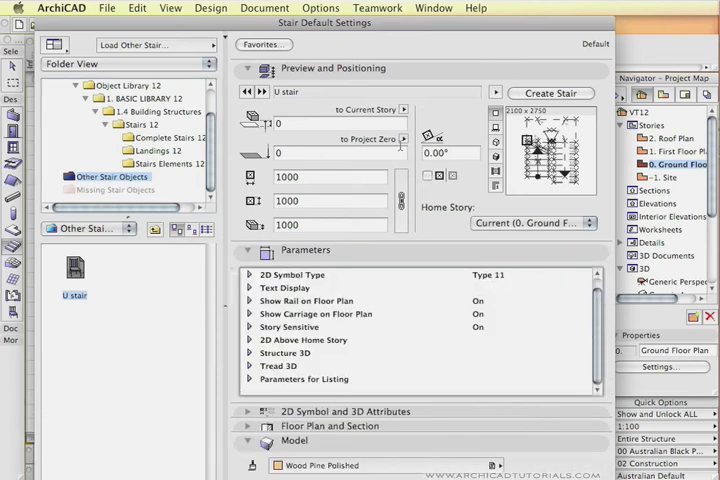
{"action": "mouse_move", "coordinate": [408, 316]}
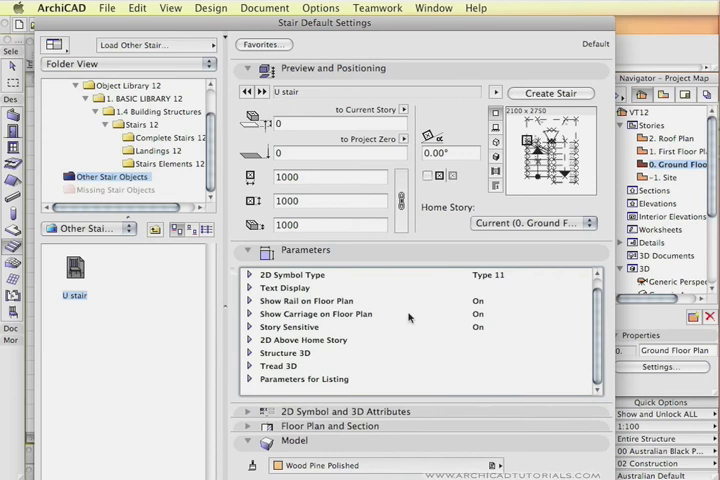
{"action": "mouse_move", "coordinate": [410, 318]}
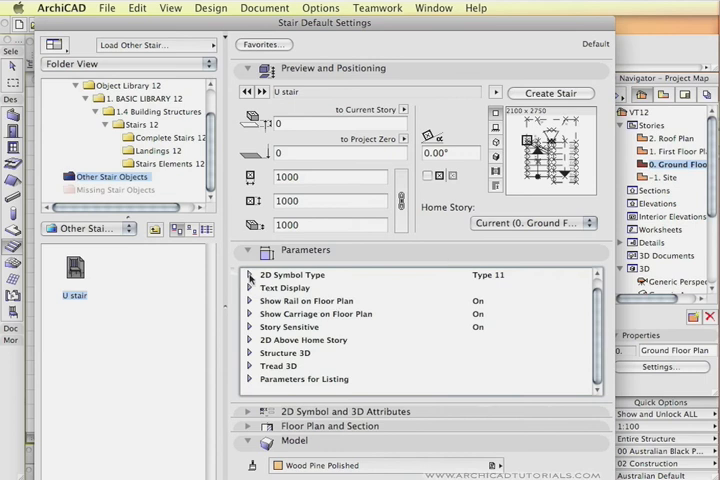
Select the 2D Symbol Type parameter, expand Text Display and open 2D Symbol and 3D Attributes
{"action": "left_click", "coordinate": [290, 274]}
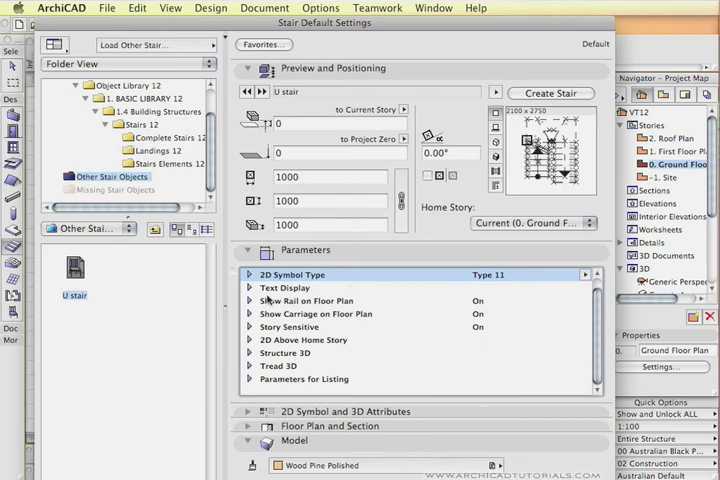
{"action": "left_click", "coordinate": [248, 288]}
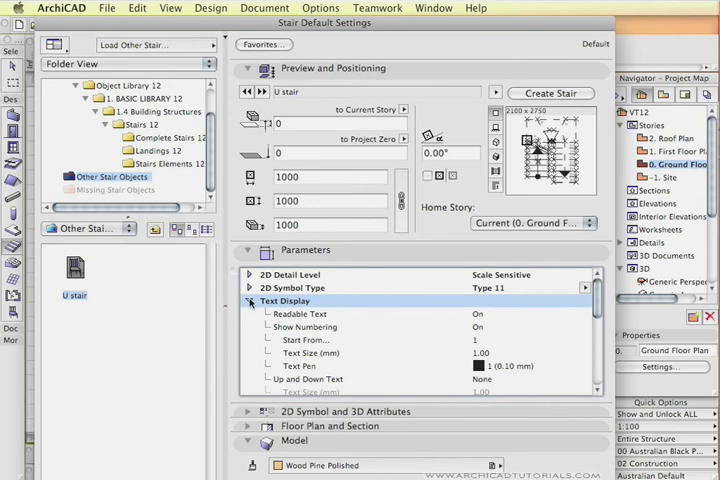
{"action": "left_click", "coordinate": [250, 300]}
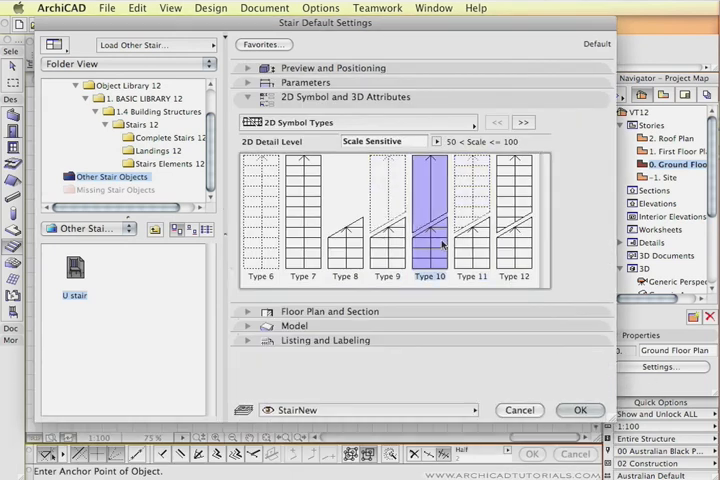
Page to Walking Line Symbol, set Symbol Size 35, review Text Display and 3D Attributes, and accept
{"action": "left_click", "coordinate": [524, 122]}
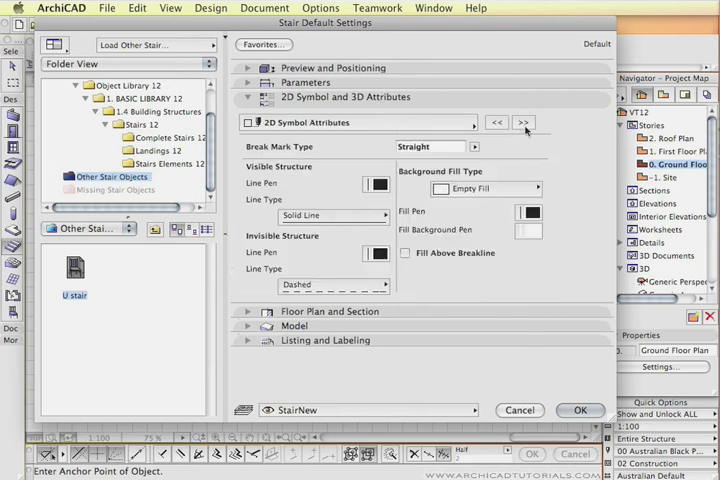
{"action": "left_click", "coordinate": [524, 122]}
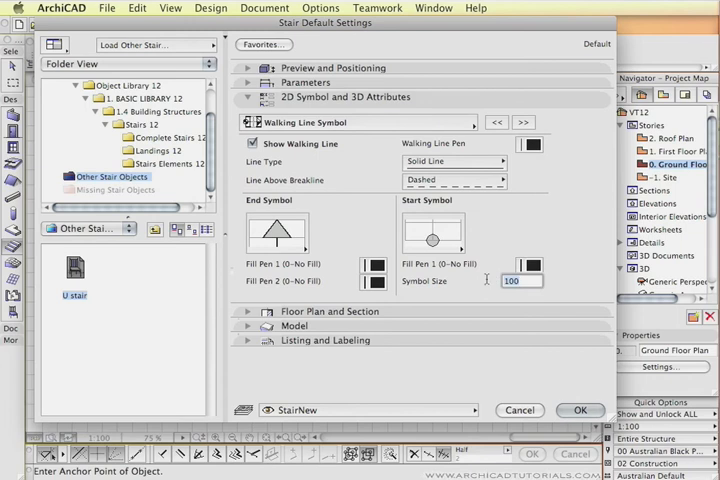
{"action": "type", "text": "35"}
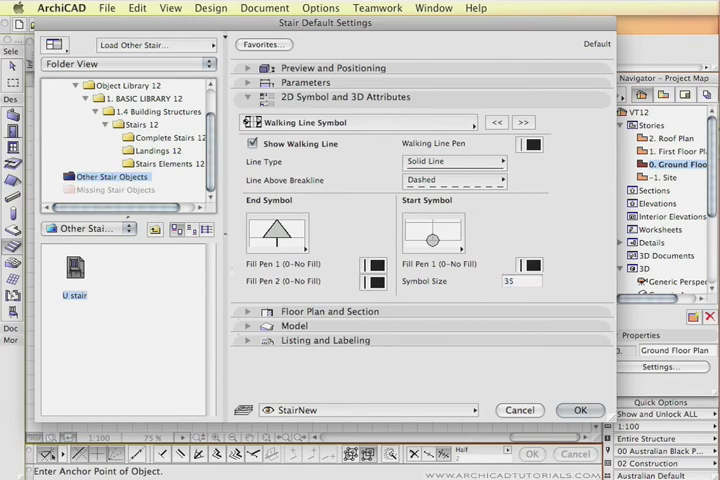
{"action": "left_click", "coordinate": [522, 122]}
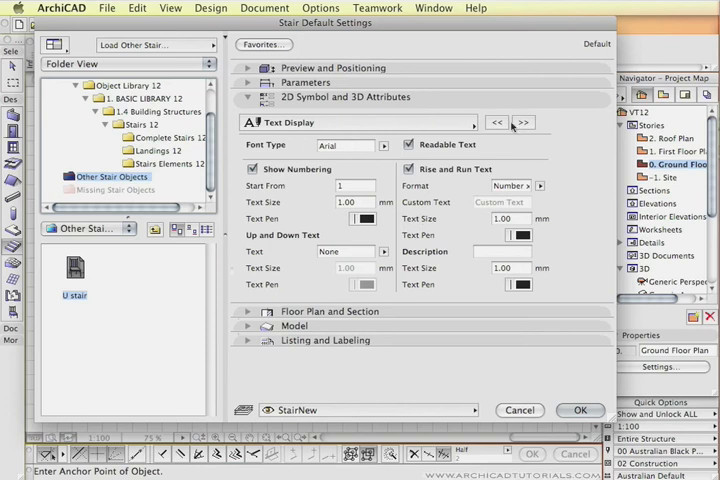
{"action": "left_click", "coordinate": [522, 122]}
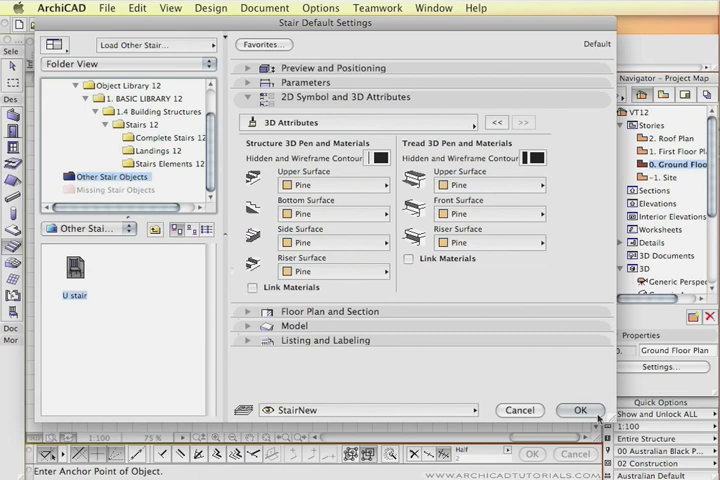
{"action": "left_click", "coordinate": [584, 410]}
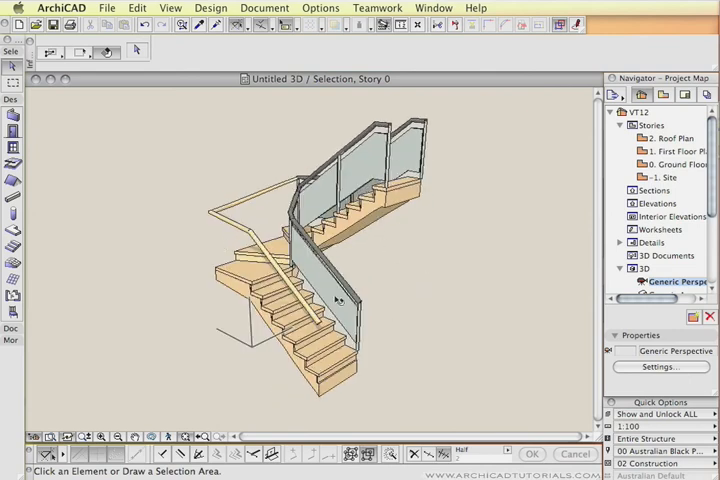
{"action": "mouse_move", "coordinate": [448, 262]}
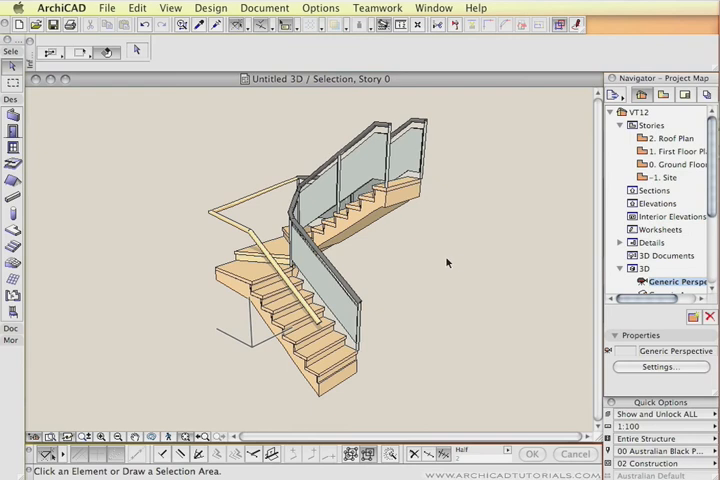
{"action": "mouse_move", "coordinate": [380, 212]}
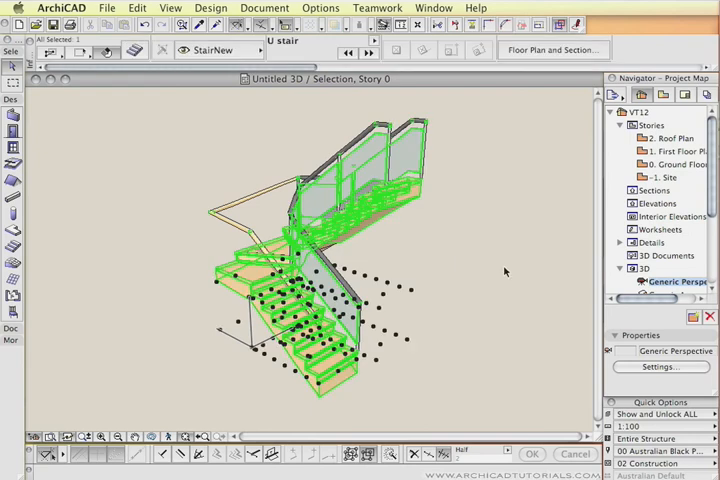
{"action": "mouse_move", "coordinate": [144, 76]}
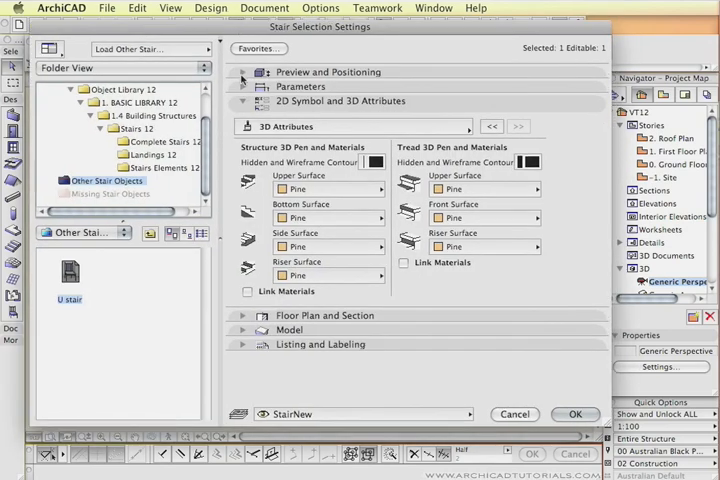
Expand Preview and Positioning and Text Display, scroll the parameters, then close the settings
{"action": "left_click", "coordinate": [244, 72]}
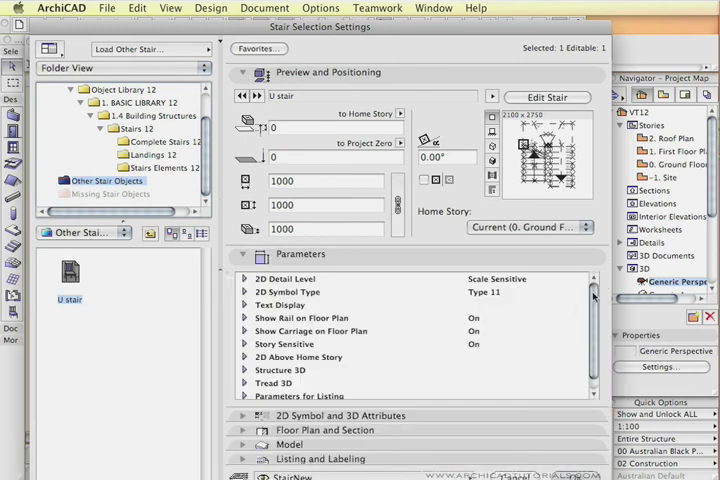
{"action": "scroll", "scroll_direction": "down", "scroll_amount": 3}
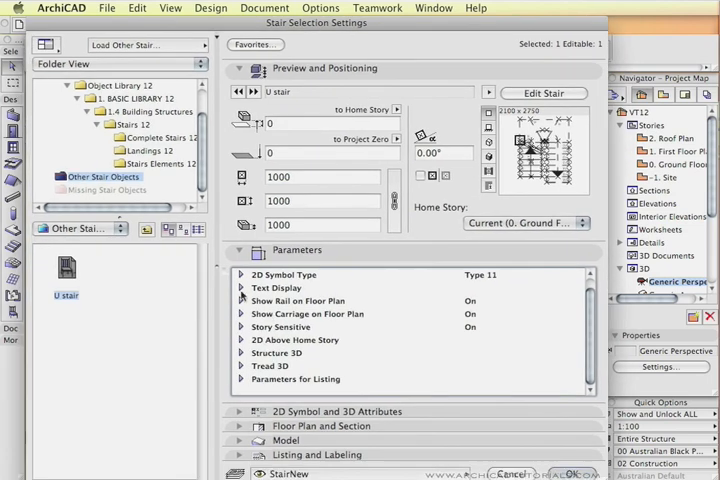
{"action": "left_click", "coordinate": [240, 288]}
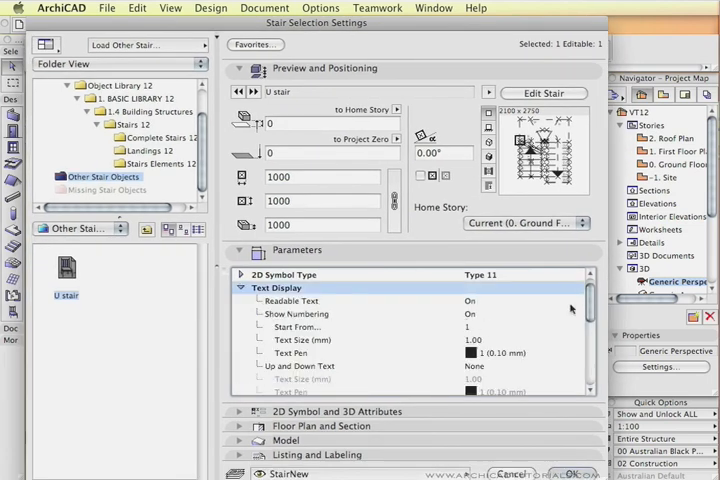
{"action": "scroll", "scroll_direction": "down", "scroll_amount": 3}
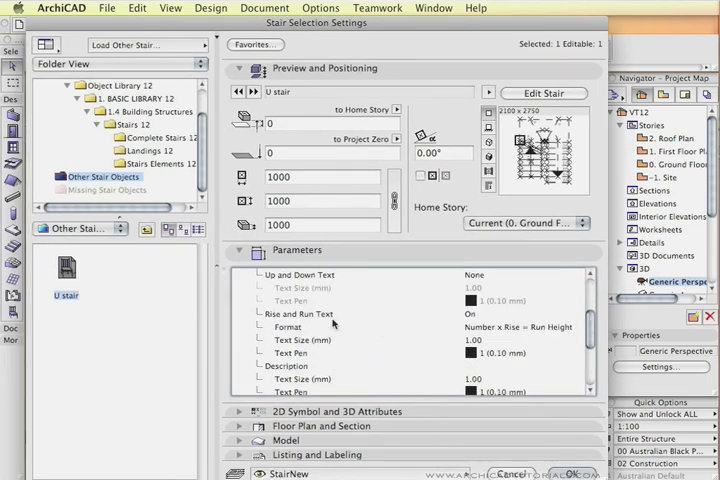
{"action": "left_click", "coordinate": [300, 314]}
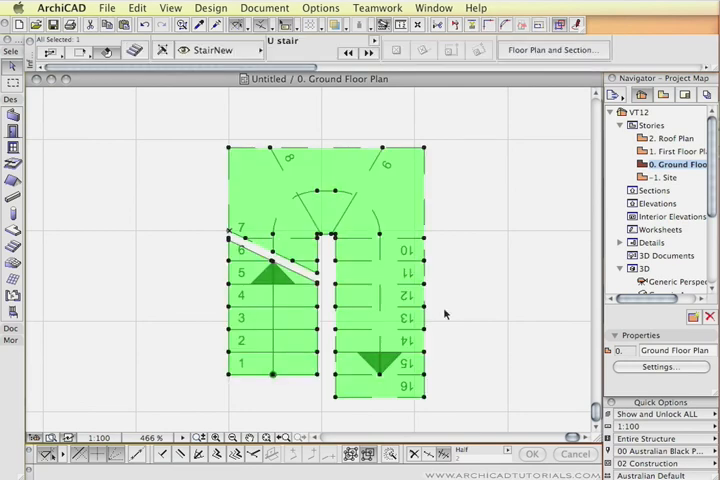
{"action": "mouse_move", "coordinate": [308, 376]}
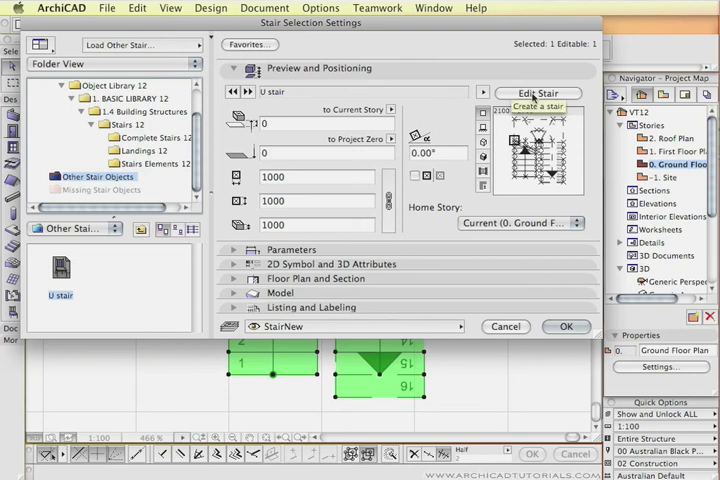
Edit the U stair in StairMaker and adjust a flight dimension
{"action": "left_click", "coordinate": [540, 92]}
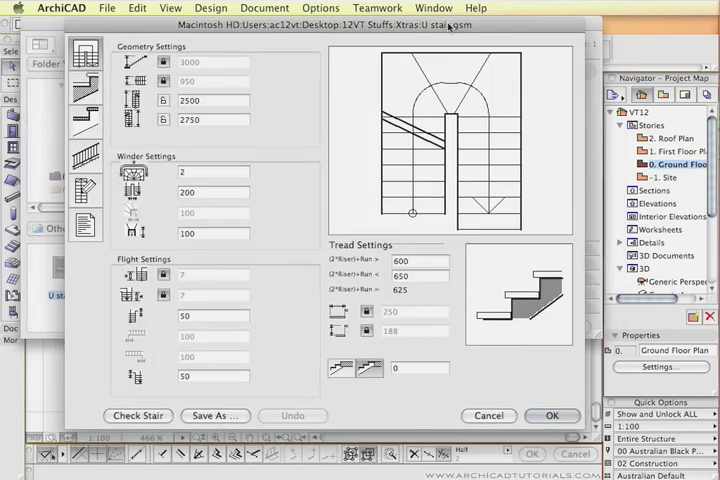
{"action": "mouse_move", "coordinate": [226, 212]}
{"action": "type", "text": "4"}
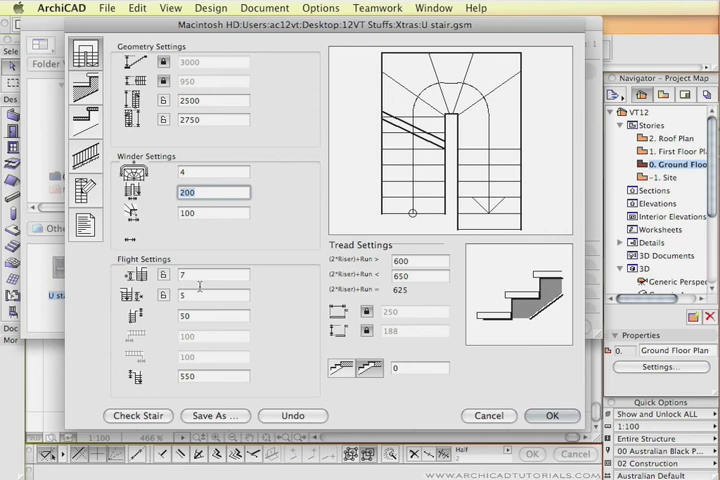
{"action": "left_click", "coordinate": [212, 274]}
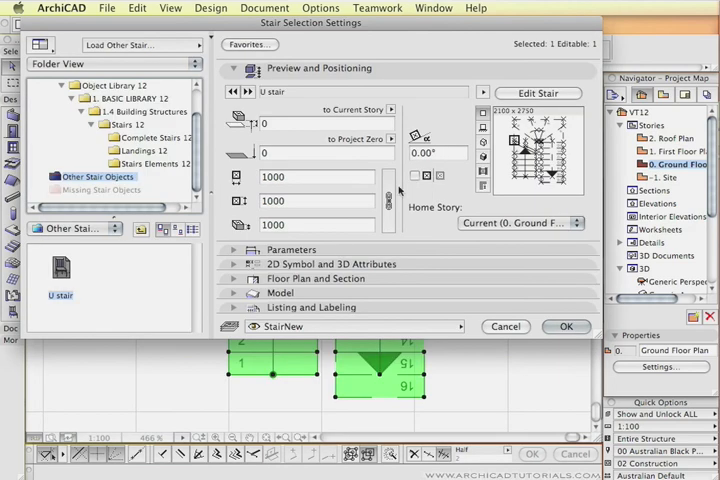
Close Stair Selection Settings with OK, returning to the floor plan
{"action": "left_click", "coordinate": [564, 326]}
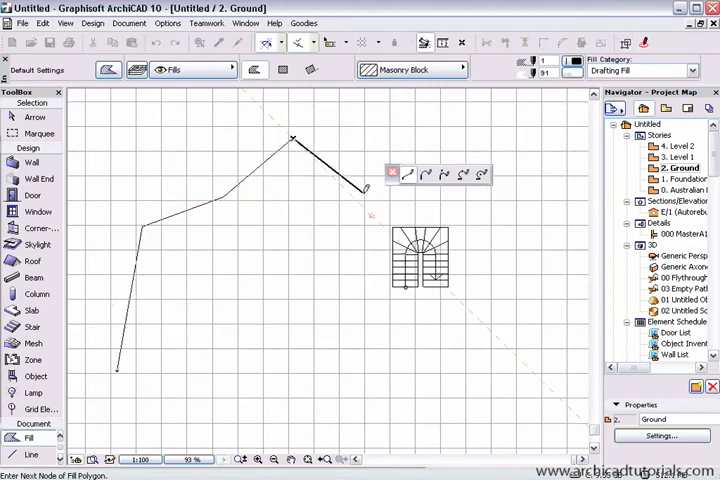
Add another corner node to close the bent band fill outline
{"action": "left_click", "coordinate": [204, 262]}
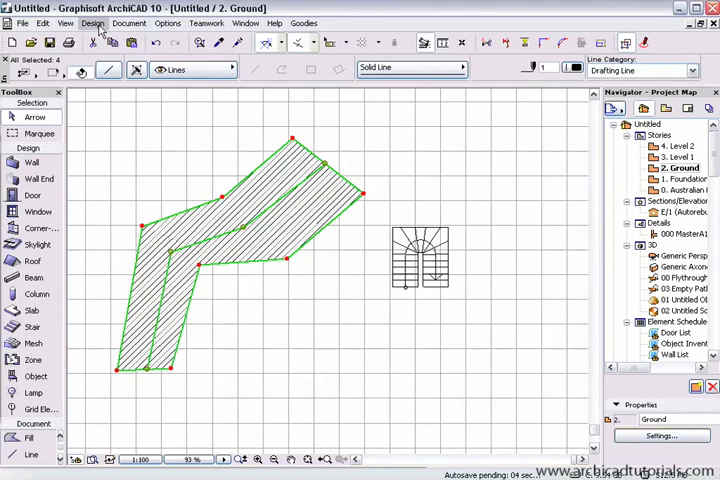
Create a stair from the selected zigzag fill via Design and confirm the stair type
{"action": "left_click", "coordinate": [92, 24]}
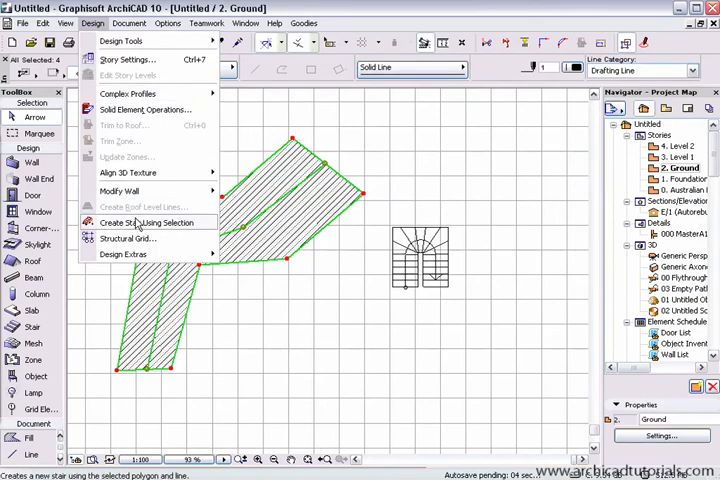
{"action": "left_click", "coordinate": [148, 222]}
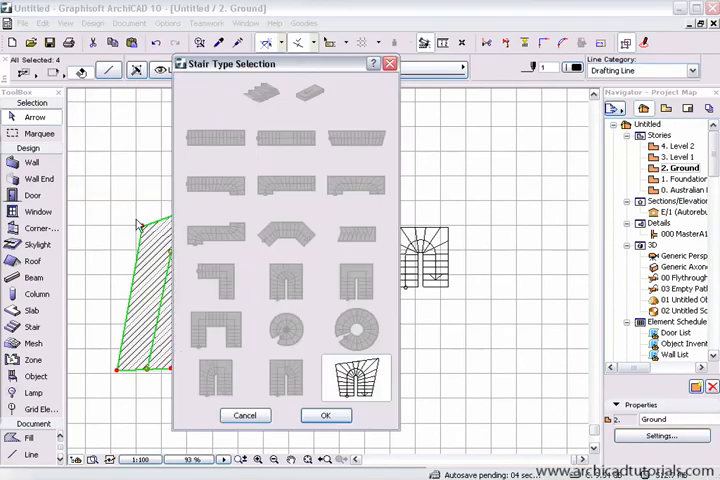
{"action": "mouse_move", "coordinate": [358, 384]}
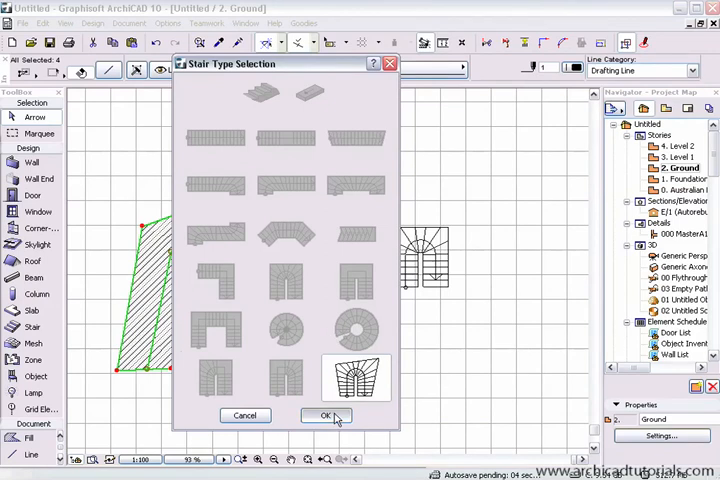
{"action": "left_click", "coordinate": [324, 416]}
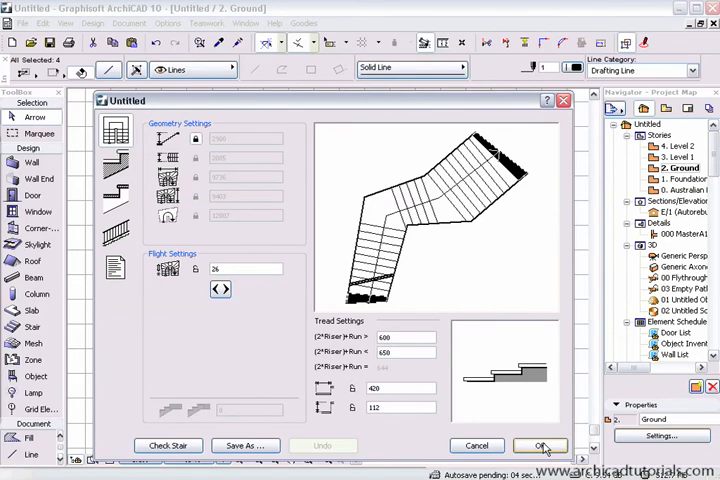
Save the new bent stair from StairMaker as a file named Strange stair
{"action": "left_click", "coordinate": [244, 444]}
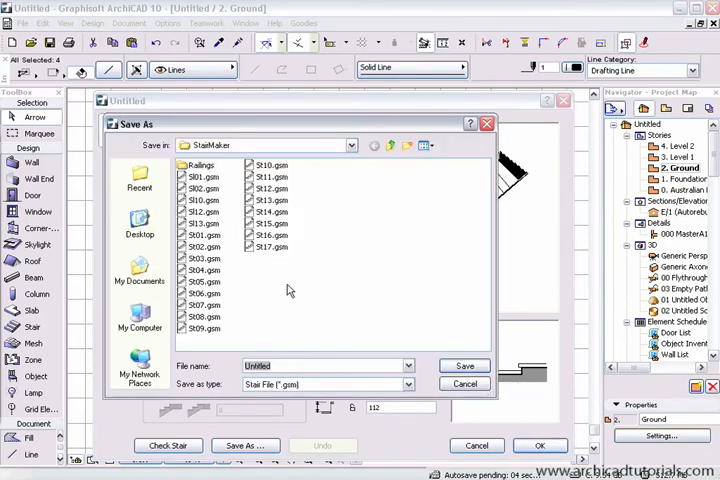
{"action": "mouse_move", "coordinate": [140, 220]}
{"action": "type", "text": "Strange stair"}
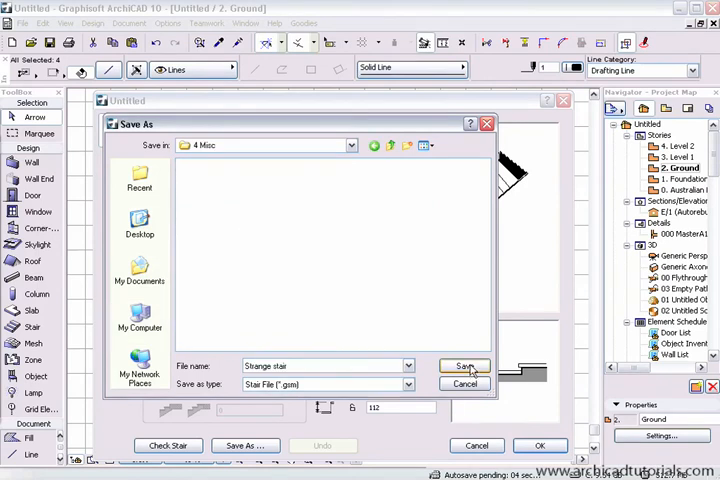
{"action": "left_click", "coordinate": [464, 366]}
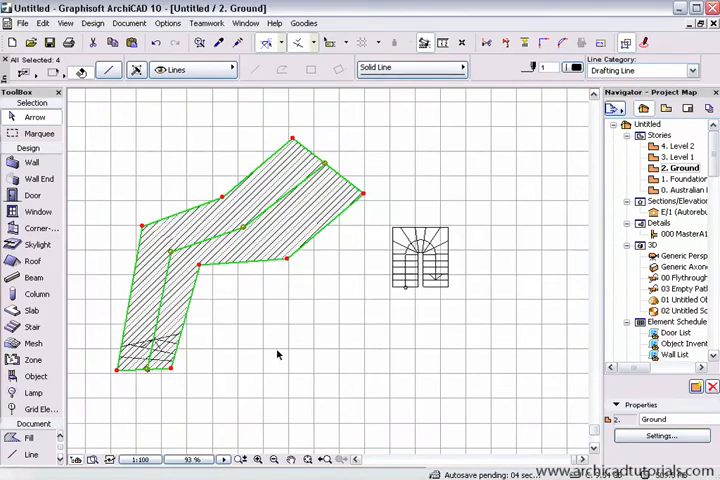
{"action": "mouse_move", "coordinate": [290, 264]}
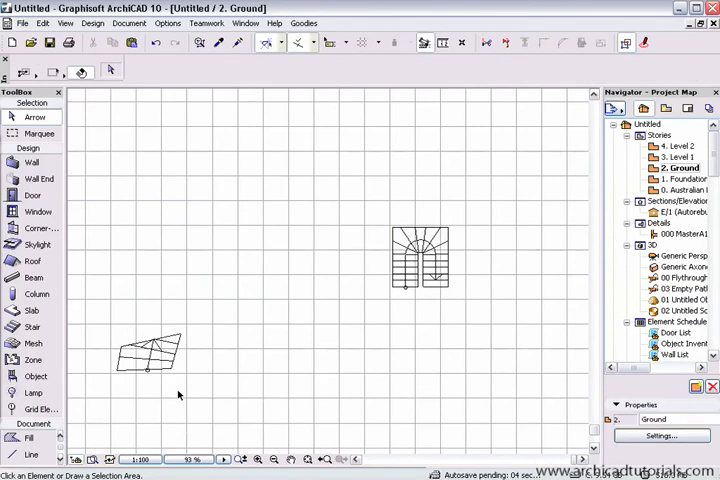
Pick the Strange stair in Stair settings and confirm it for placement on the plan
{"action": "left_click", "coordinate": [150, 356]}
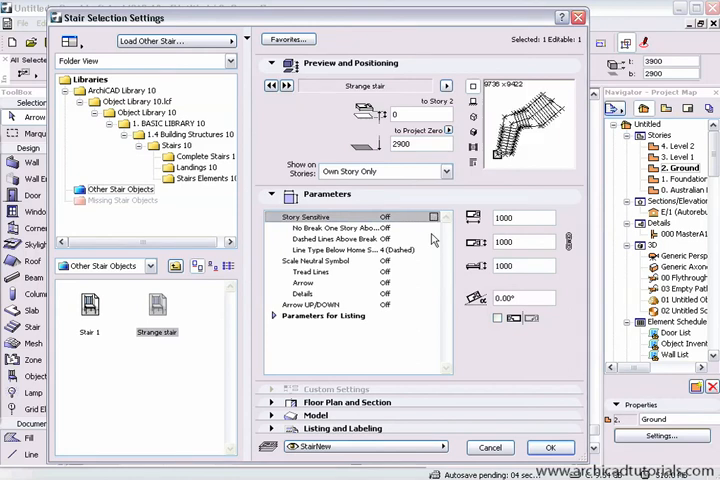
{"action": "left_click", "coordinate": [550, 448]}
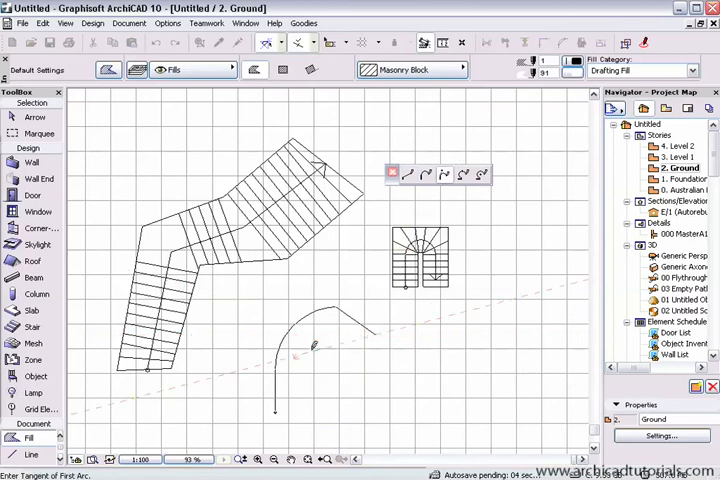
Set the curve of the fill outline, then select the finished curved fill with the Arrow tool
{"action": "left_click", "coordinate": [292, 396]}
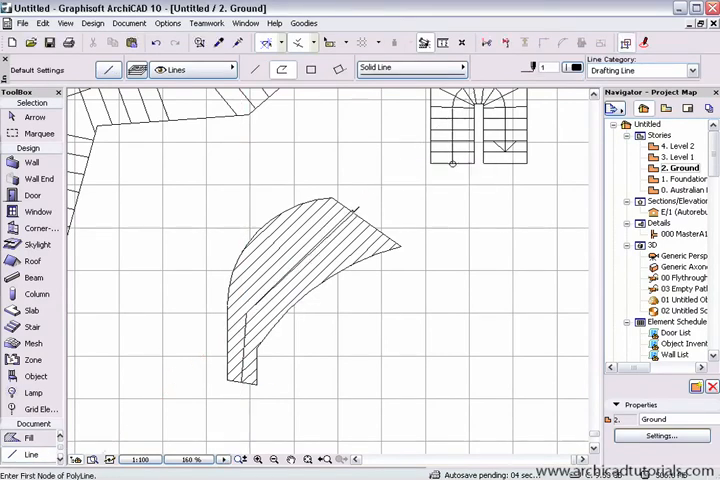
{"action": "left_click", "coordinate": [34, 116]}
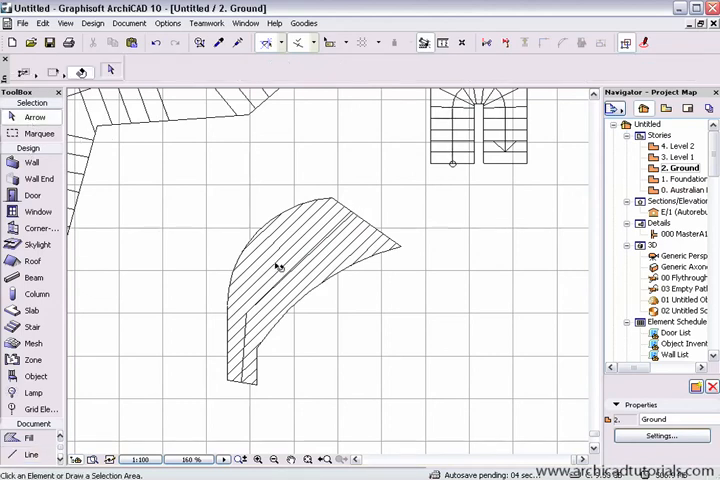
{"action": "left_click", "coordinate": [280, 264]}
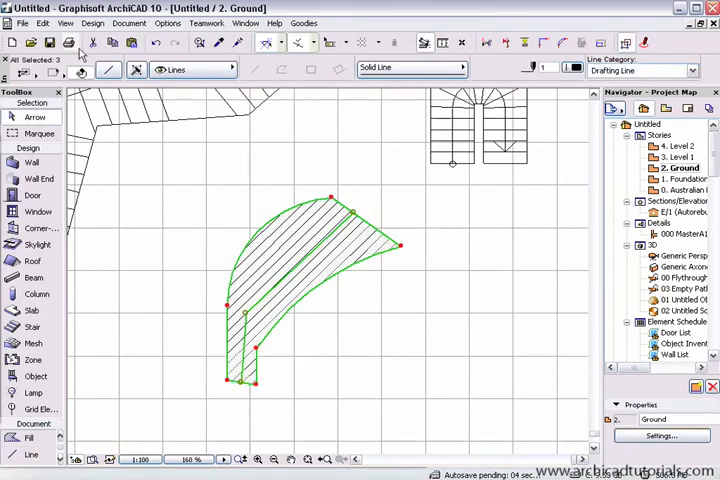
Create a curved stair from the selected fill via Design, save it and finish in StairMaker
{"action": "left_click", "coordinate": [92, 24]}
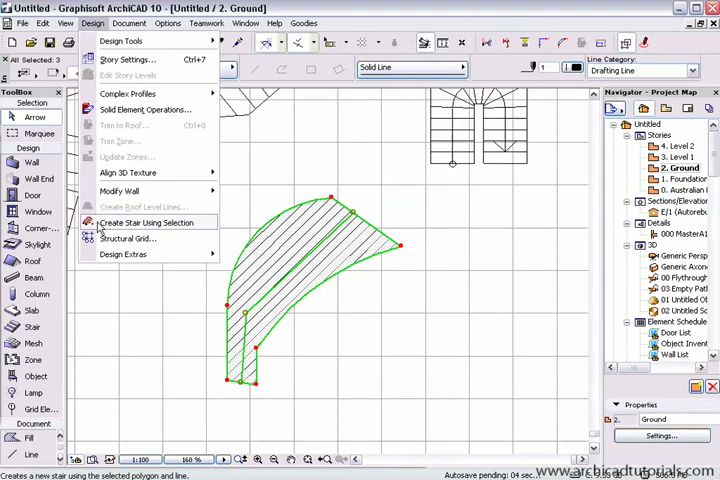
{"action": "left_click", "coordinate": [146, 222]}
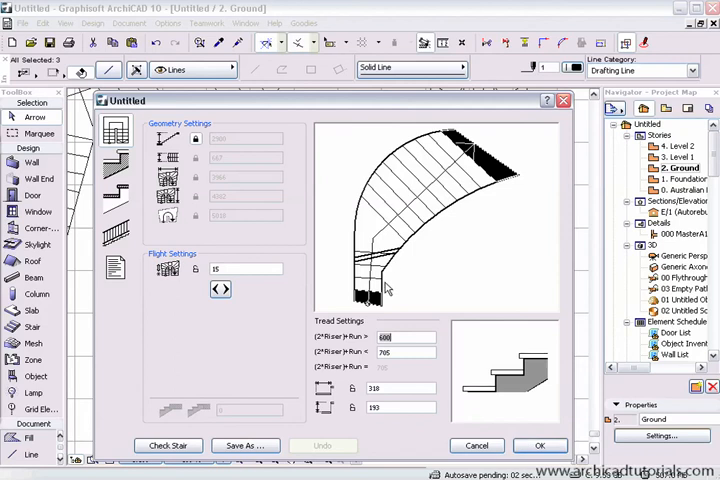
{"action": "left_click", "coordinate": [244, 444]}
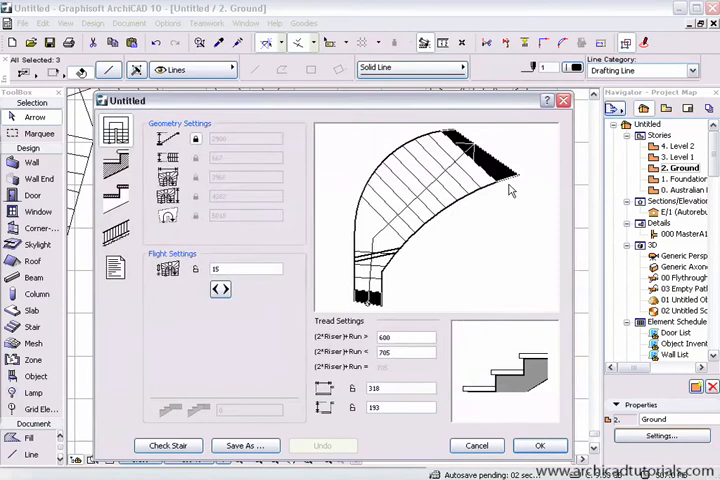
{"action": "left_click", "coordinate": [540, 444]}
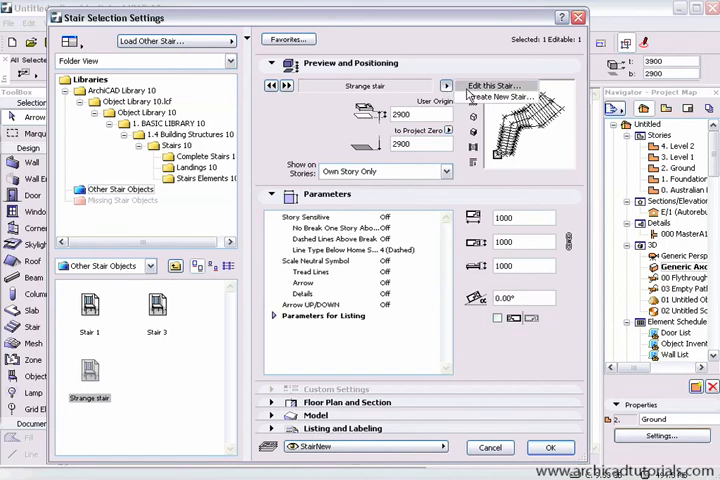
Fillet a corner of the Strange stair in StairMaker, confirm, and show the stairs in 3D
{"action": "left_click", "coordinate": [496, 84]}
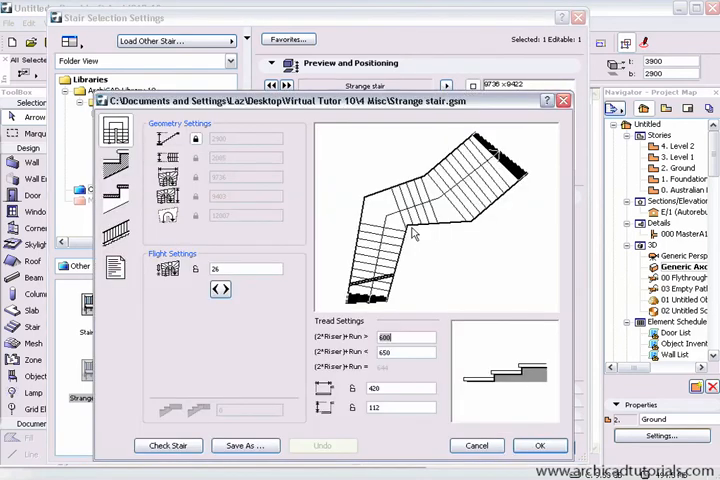
{"action": "mouse_move", "coordinate": [412, 232]}
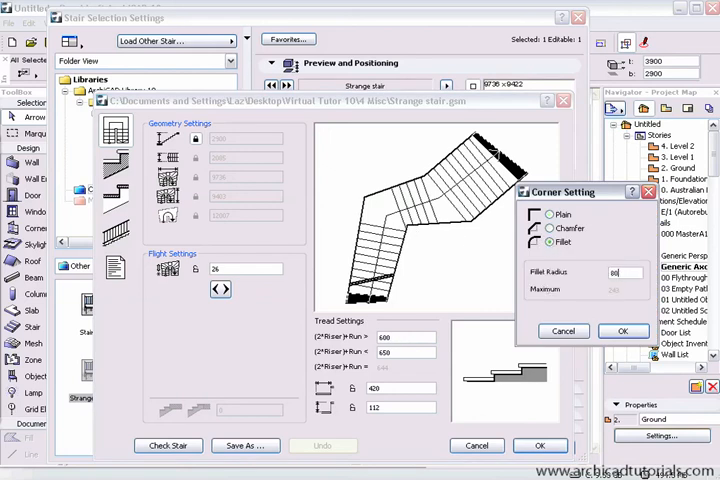
{"action": "left_click", "coordinate": [624, 332]}
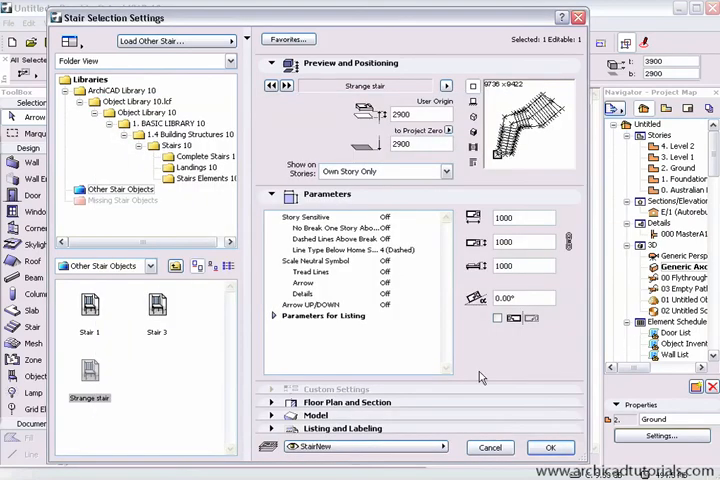
{"action": "left_click", "coordinate": [550, 448]}
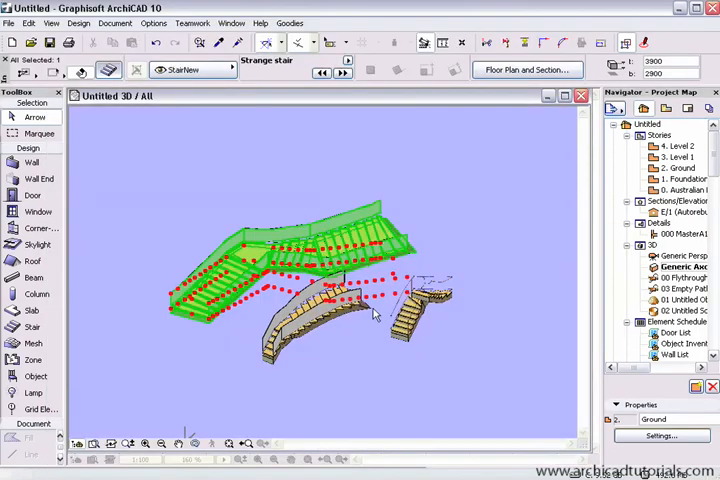